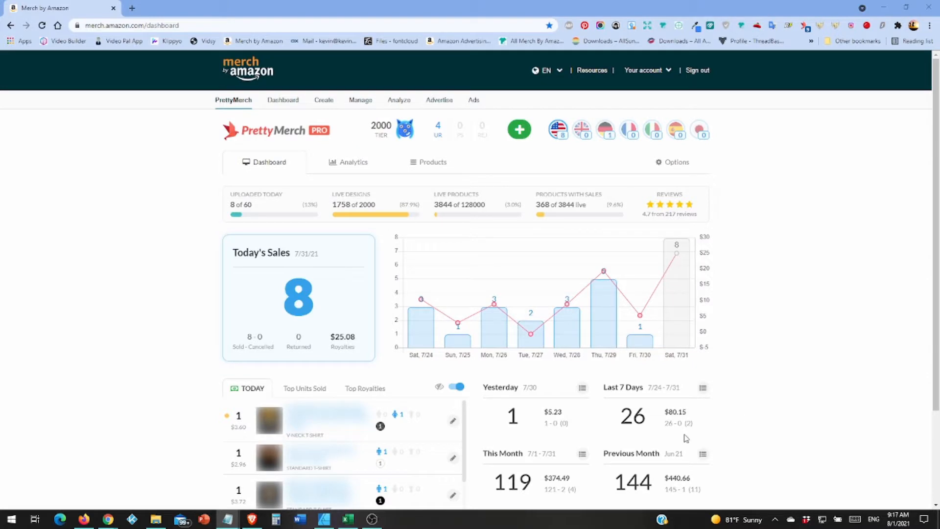
{"action": "mouse_move", "coordinate": [610, 367]}
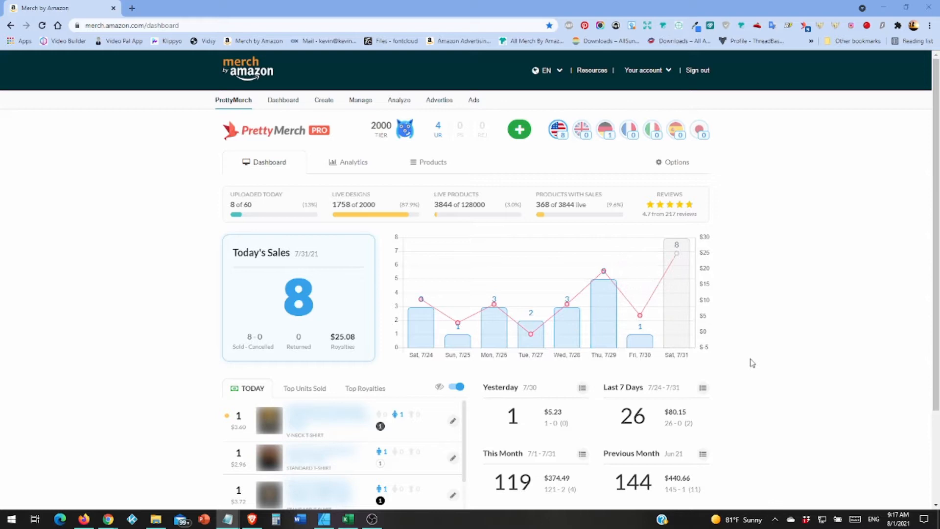
{"action": "mouse_move", "coordinate": [639, 314]}
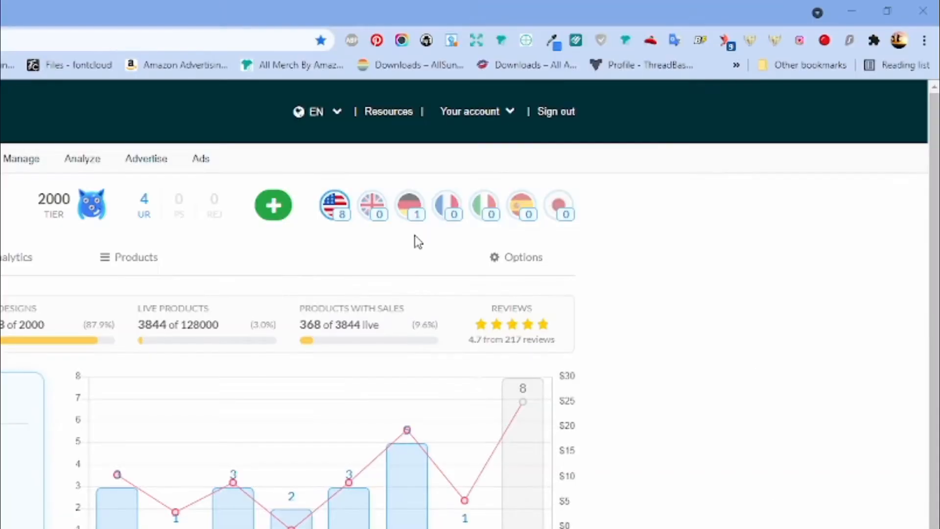
{"action": "mouse_move", "coordinate": [690, 333]}
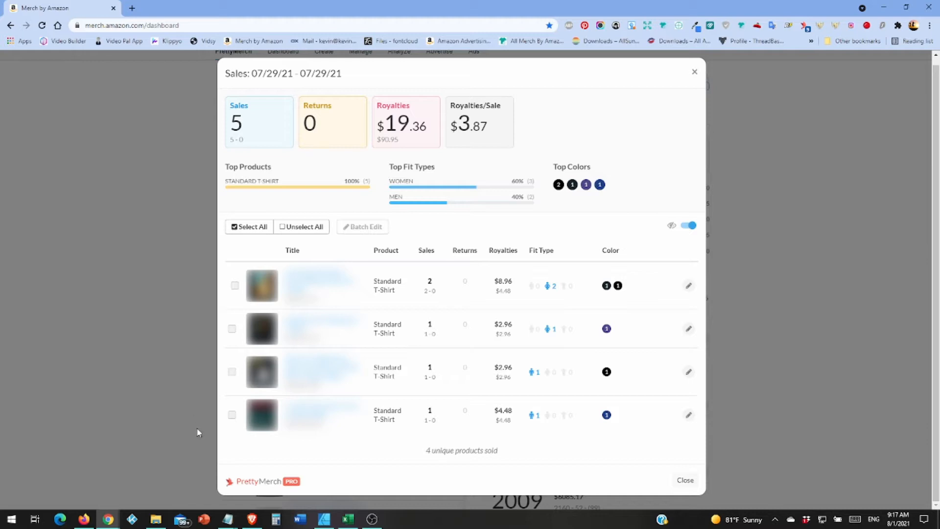
{"action": "mouse_move", "coordinate": [234, 432]}
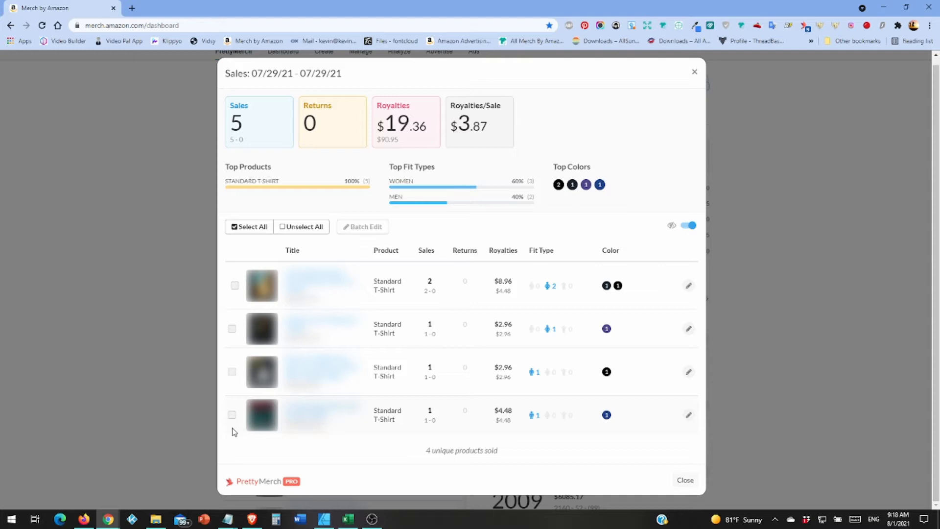
{"action": "mouse_move", "coordinate": [580, 480]}
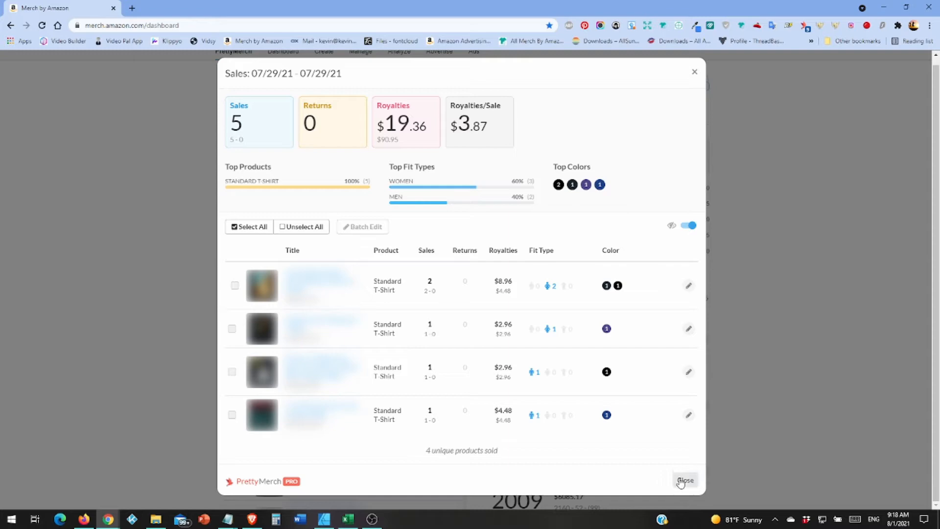
Close the 07/29/21 Sales popup, revealing the 7/31 summary of 8 sold and $25.08 royalties
{"action": "left_click", "coordinate": [685, 481]}
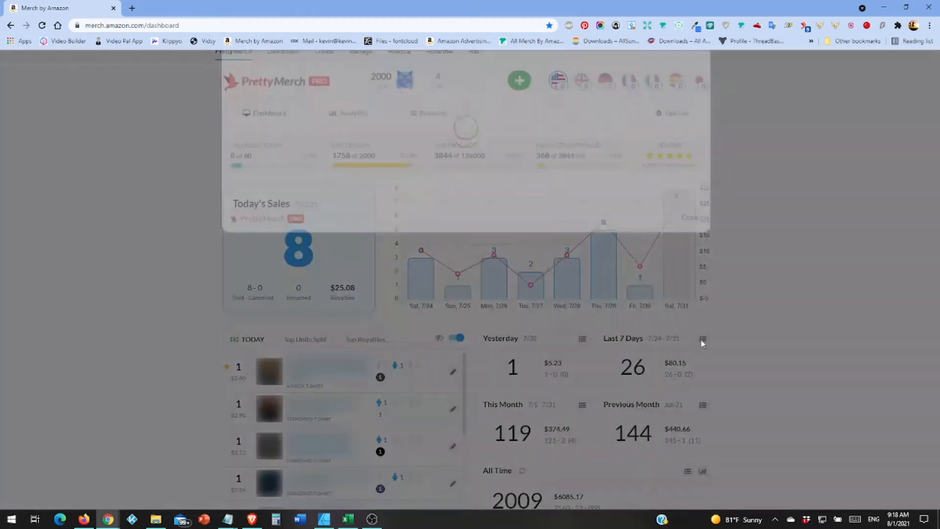
{"action": "left_click", "coordinate": [703, 338]}
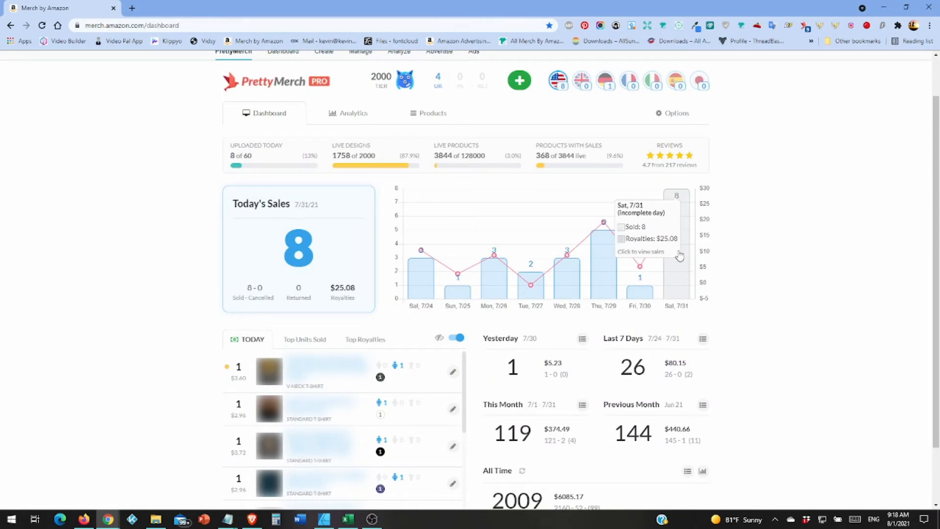
View the Sat 7/31 breakdown: 8 sales, $25.08 royalties, scrolling its full 8-product list
{"action": "left_click", "coordinate": [641, 252]}
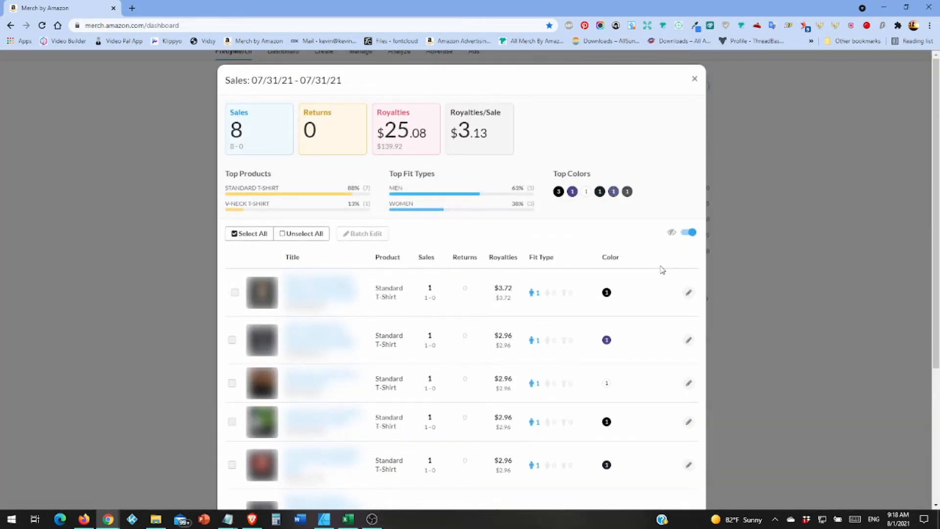
{"action": "scroll", "scroll_direction": "down", "scroll_amount": 3}
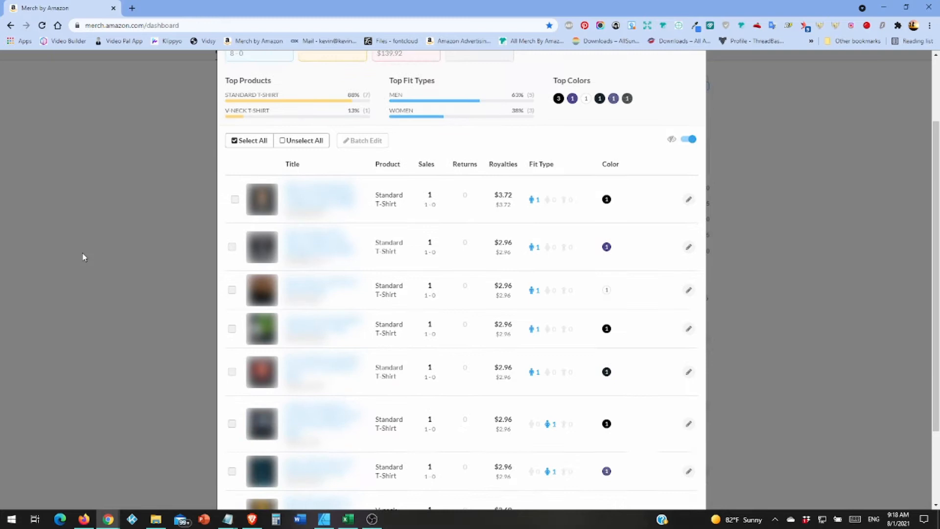
{"action": "scroll", "scroll_direction": "down", "scroll_amount": 3}
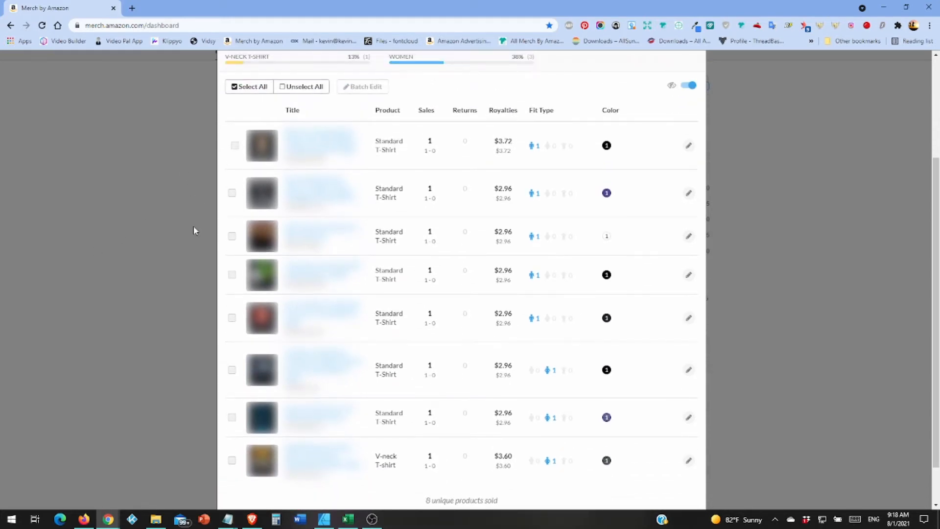
{"action": "mouse_move", "coordinate": [189, 251]}
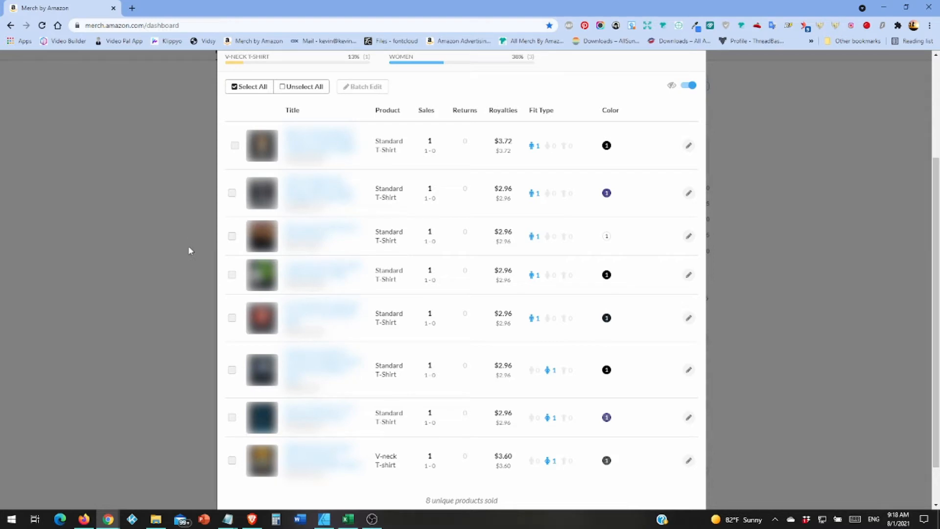
{"action": "mouse_move", "coordinate": [759, 300]}
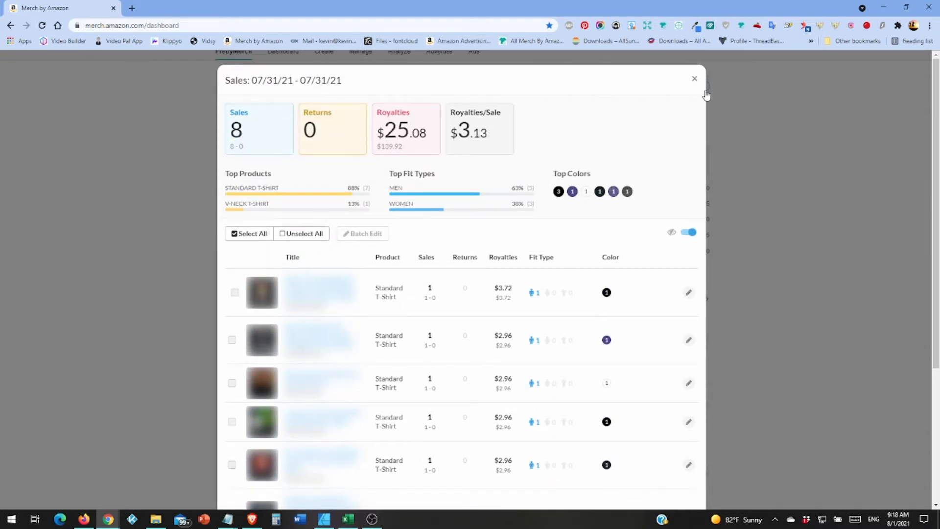
Close the 07/31/21 Sales popup and scroll today's sales list down to the last $2.96 t-shirt sales
{"action": "left_click", "coordinate": [694, 78]}
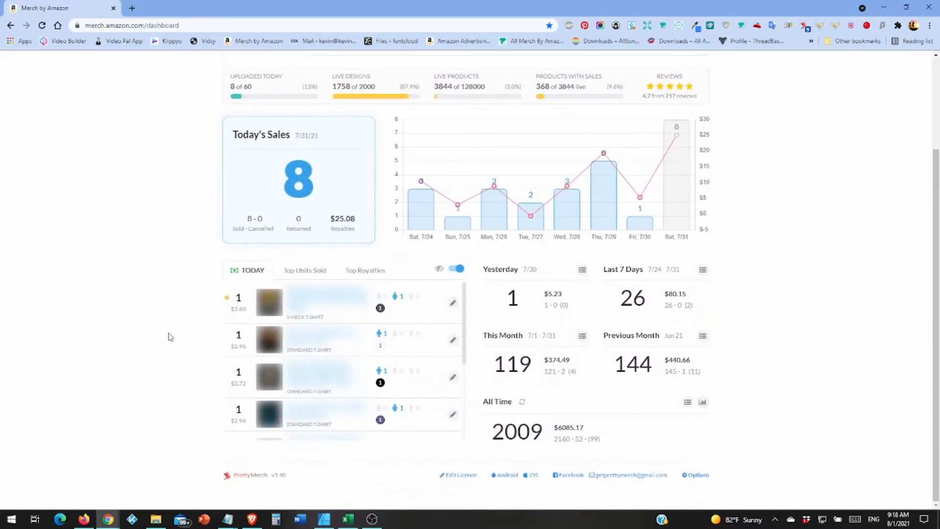
{"action": "mouse_move", "coordinate": [199, 309]}
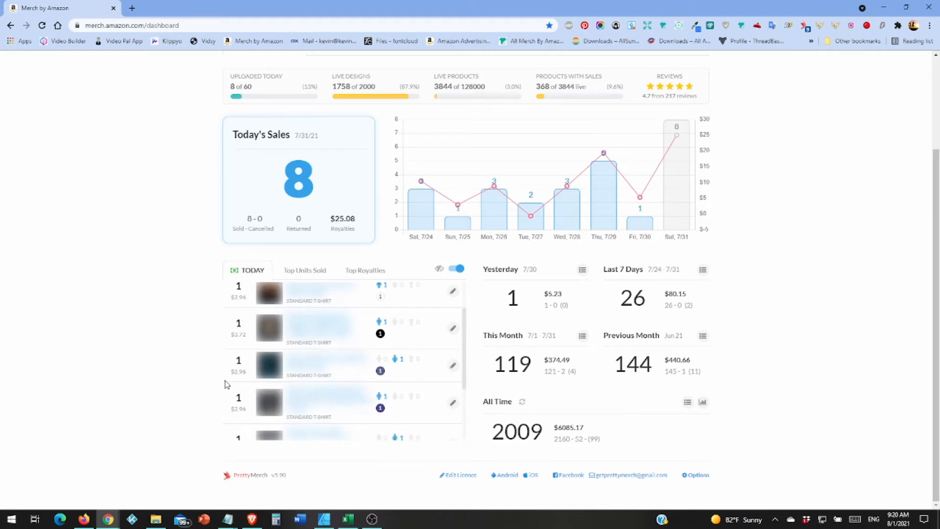
{"action": "scroll", "scroll_direction": "down", "scroll_amount": 3}
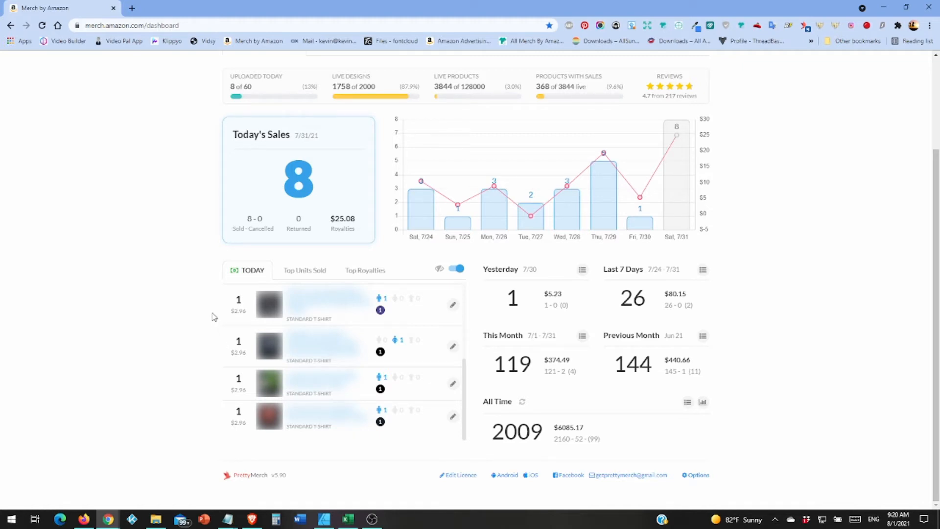
{"action": "mouse_move", "coordinate": [216, 333]}
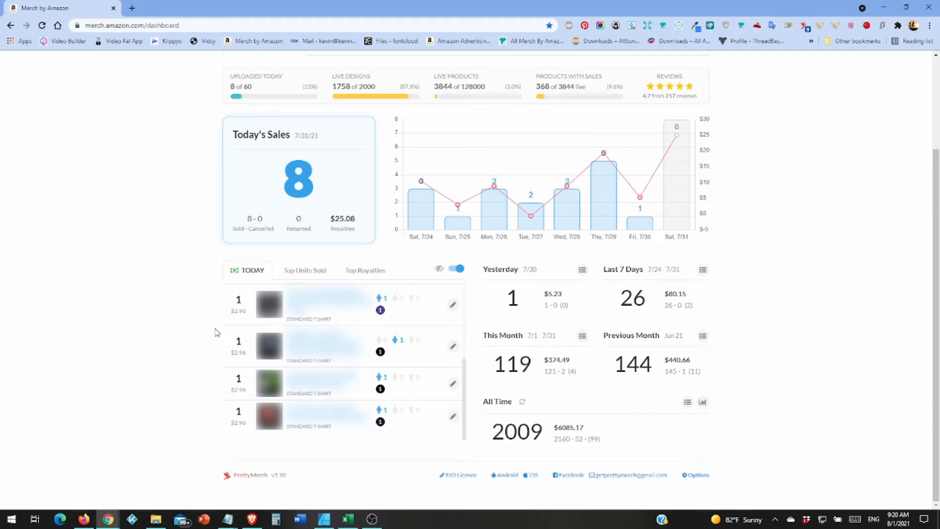
{"action": "mouse_move", "coordinate": [217, 355]}
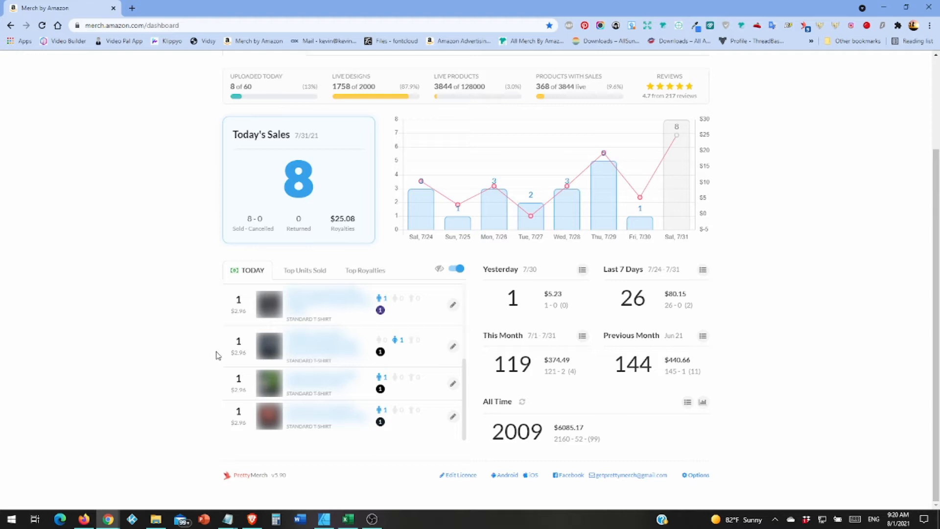
{"action": "mouse_move", "coordinate": [217, 391]}
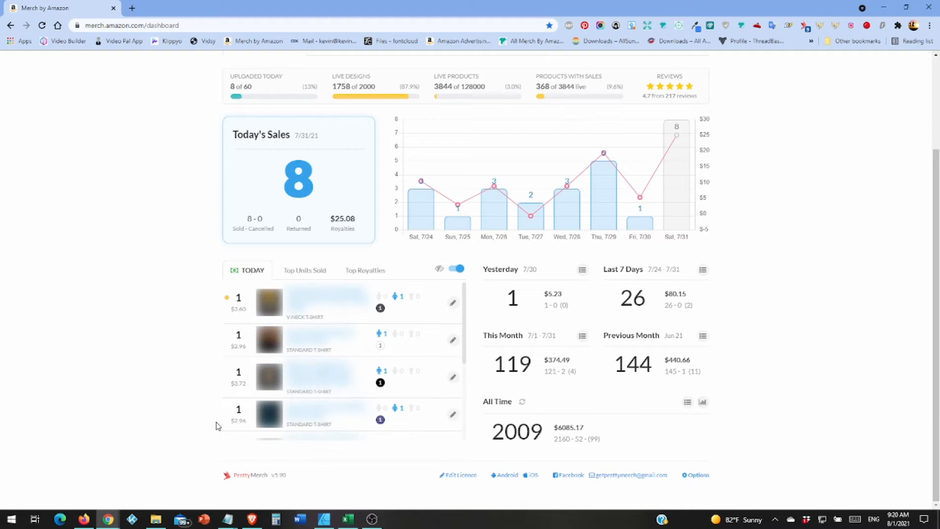
{"action": "mouse_move", "coordinate": [203, 384]}
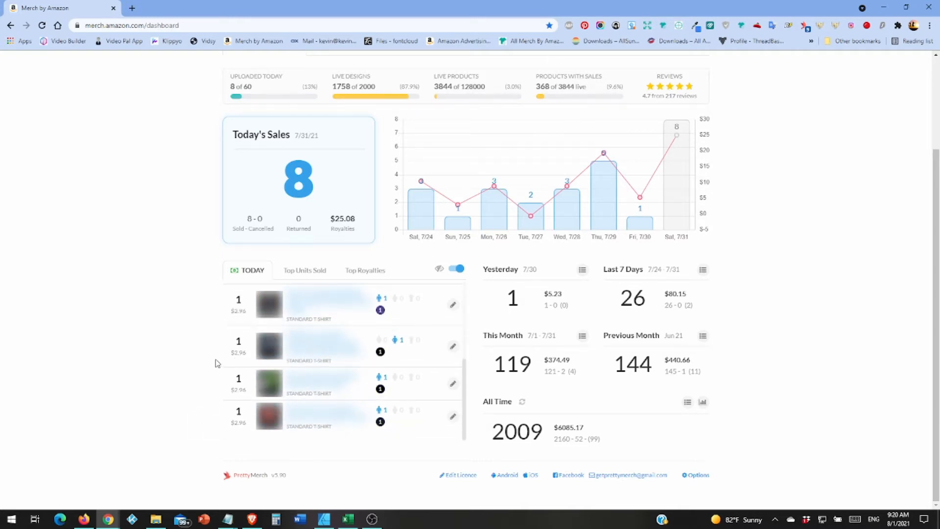
{"action": "mouse_move", "coordinate": [238, 425]}
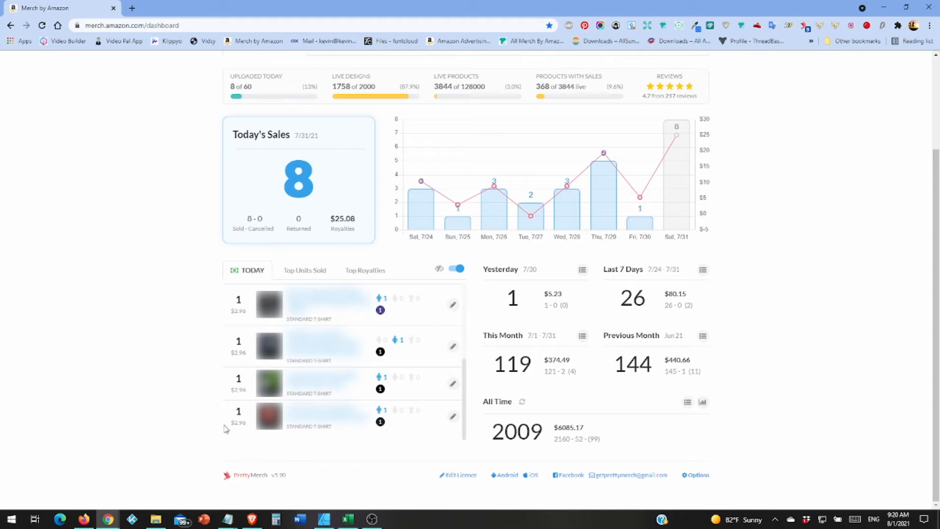
{"action": "mouse_move", "coordinate": [774, 407]}
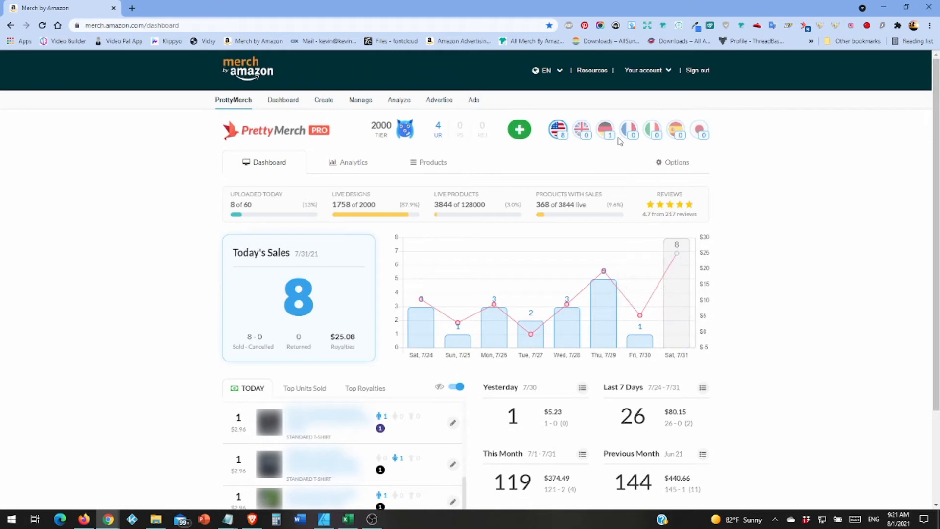
{"action": "left_click", "coordinate": [606, 130]}
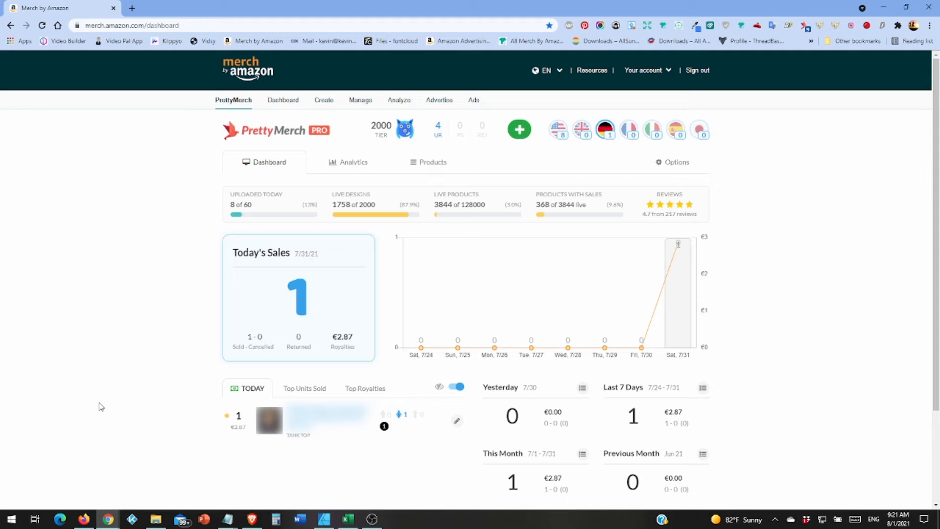
{"action": "mouse_move", "coordinate": [265, 466]}
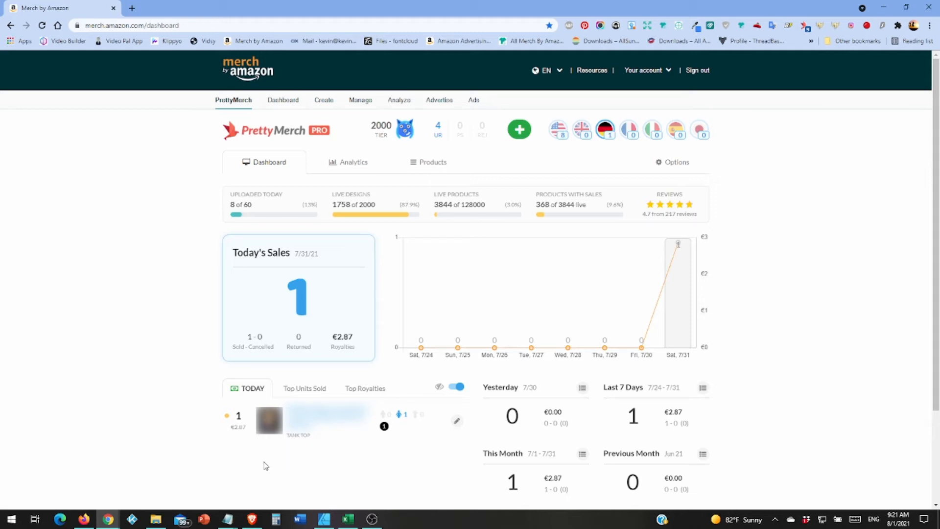
{"action": "mouse_move", "coordinate": [221, 452]}
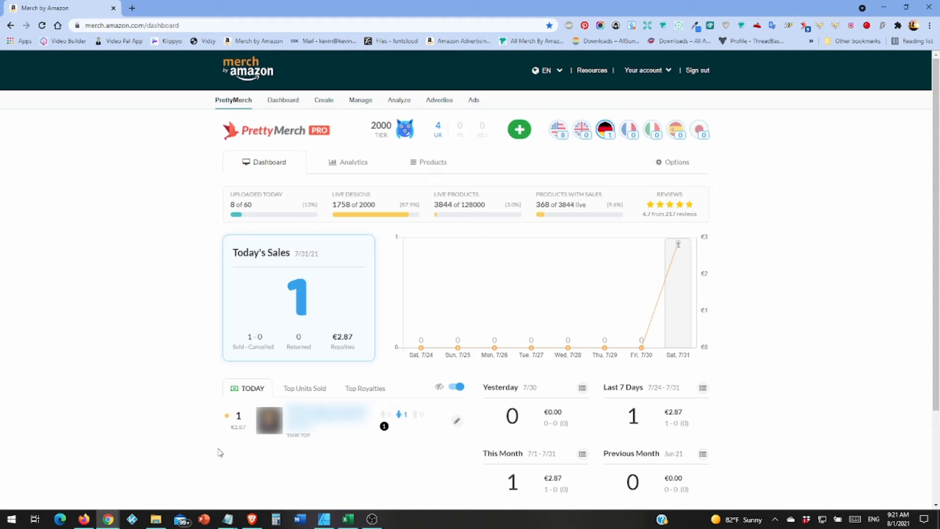
{"action": "mouse_move", "coordinate": [450, 490]}
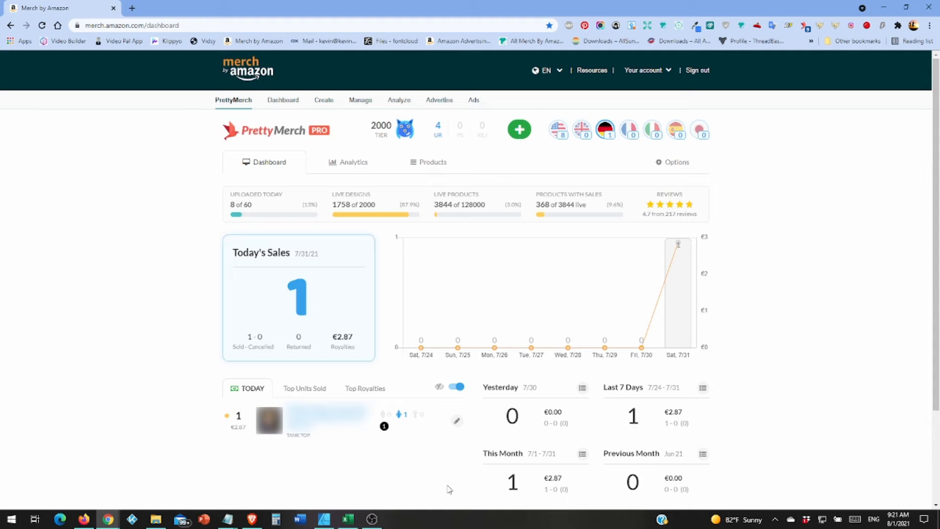
{"action": "mouse_move", "coordinate": [609, 160]}
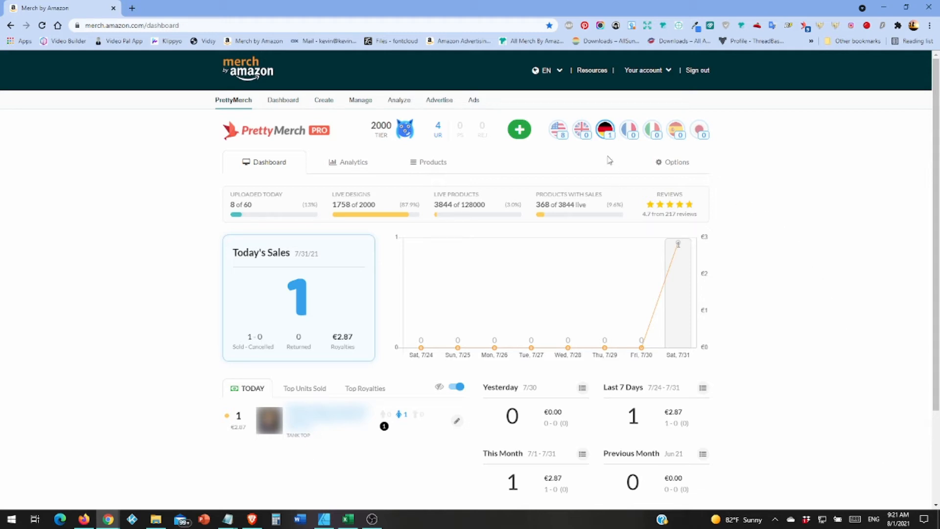
{"action": "mouse_move", "coordinate": [557, 130]}
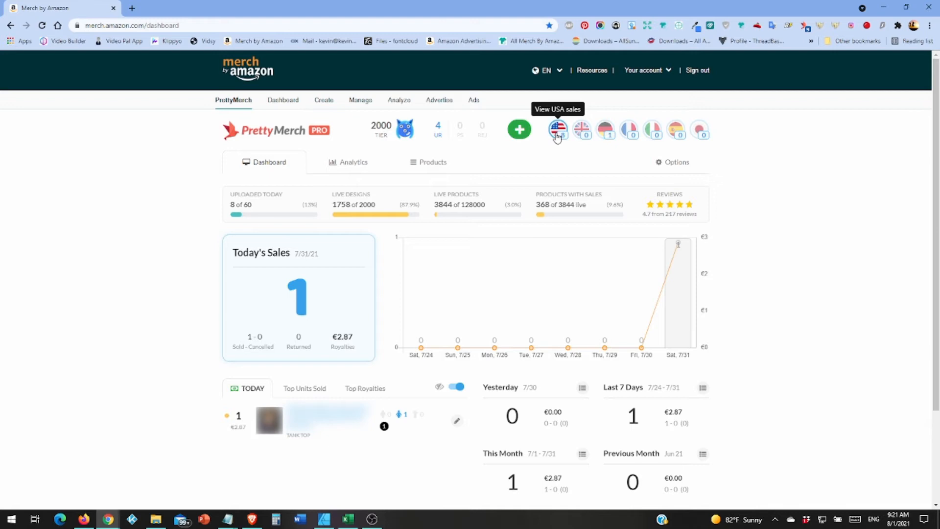
Switch the dashboard to the USA marketplace showing today's 8 sales and $25.08 royalties
{"action": "left_click", "coordinate": [558, 130]}
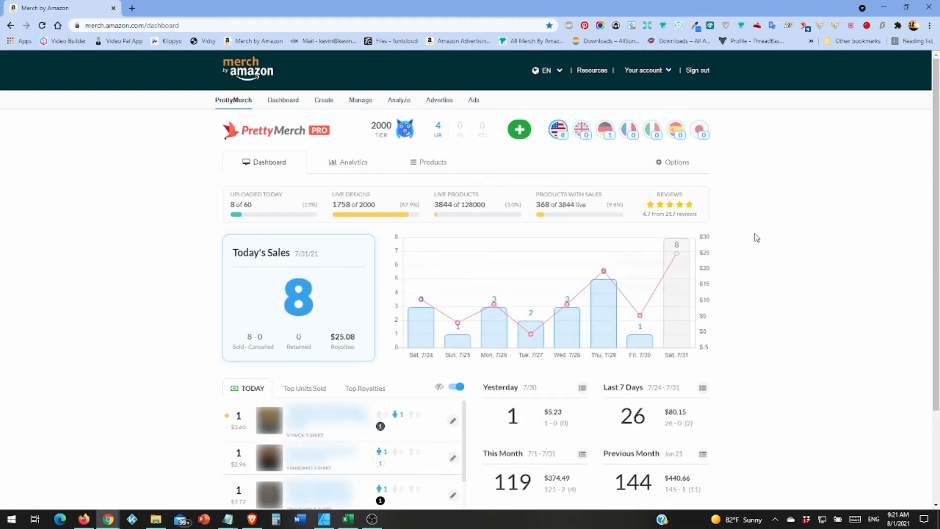
{"action": "scroll", "scroll_direction": "down", "scroll_amount": 3}
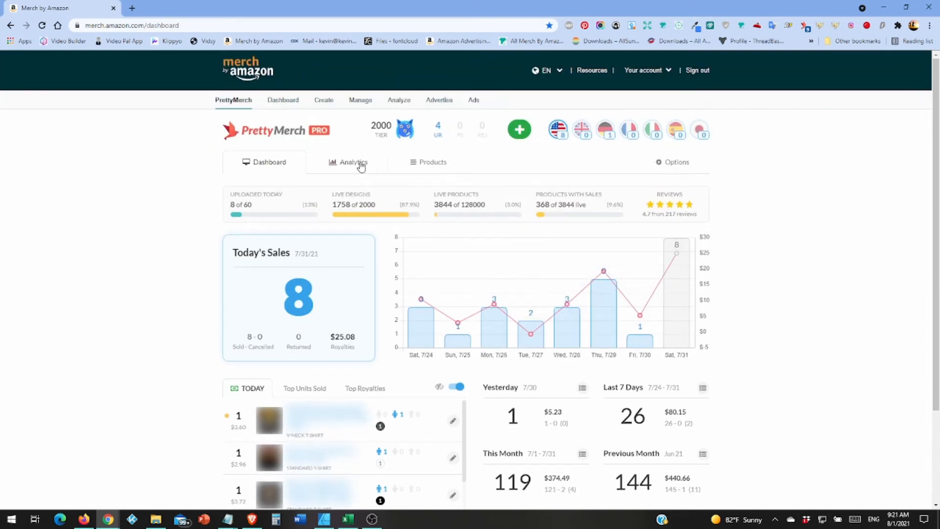
Run Analytics for This Month (July 2021) across the US, UK and Germany marketplaces
{"action": "left_click", "coordinate": [353, 162]}
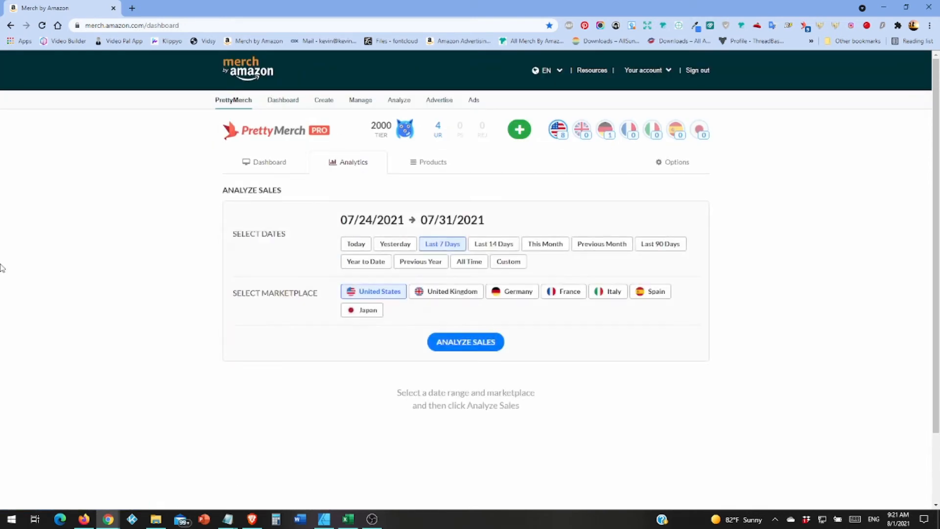
{"action": "mouse_move", "coordinate": [17, 266]}
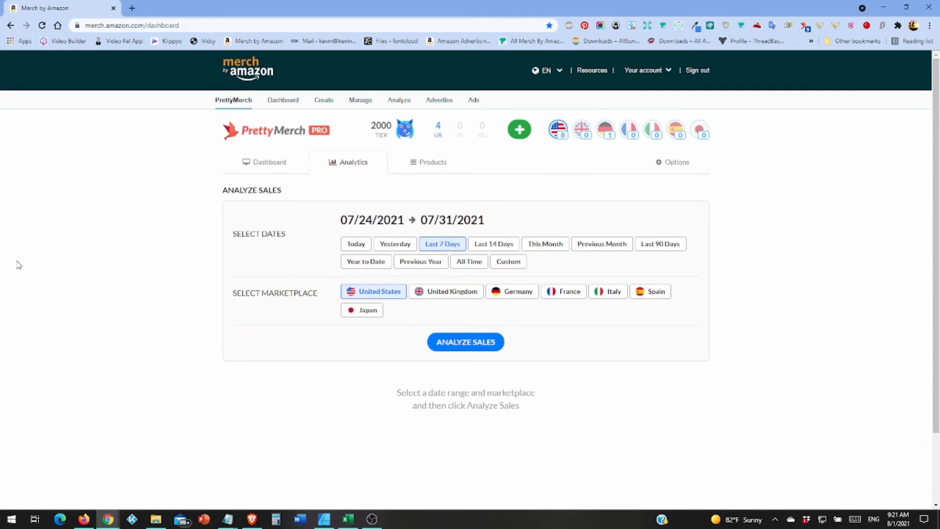
{"action": "mouse_move", "coordinate": [183, 298]}
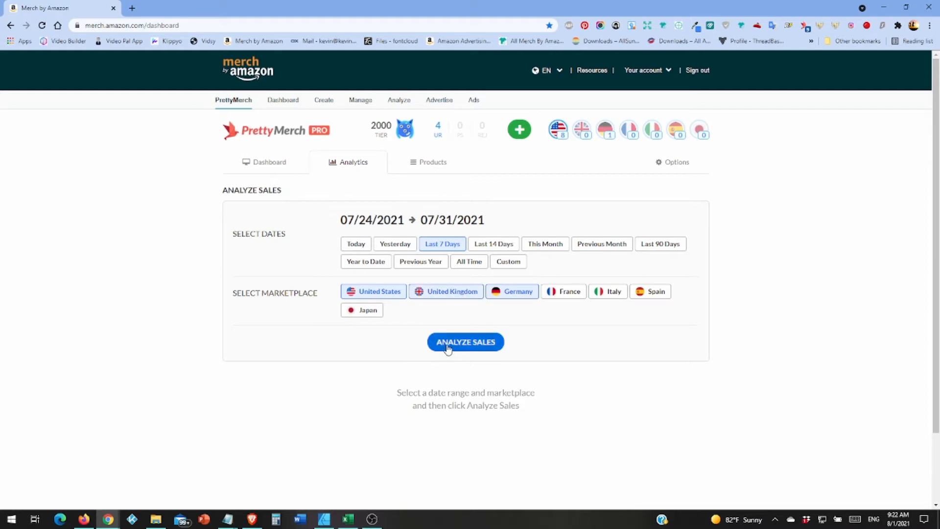
{"action": "left_click", "coordinate": [544, 244]}
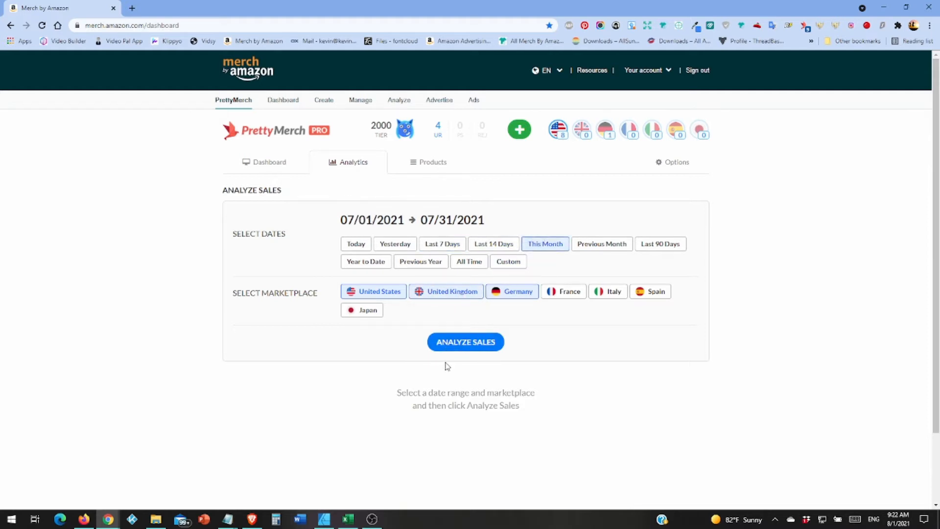
{"action": "left_click", "coordinate": [465, 342]}
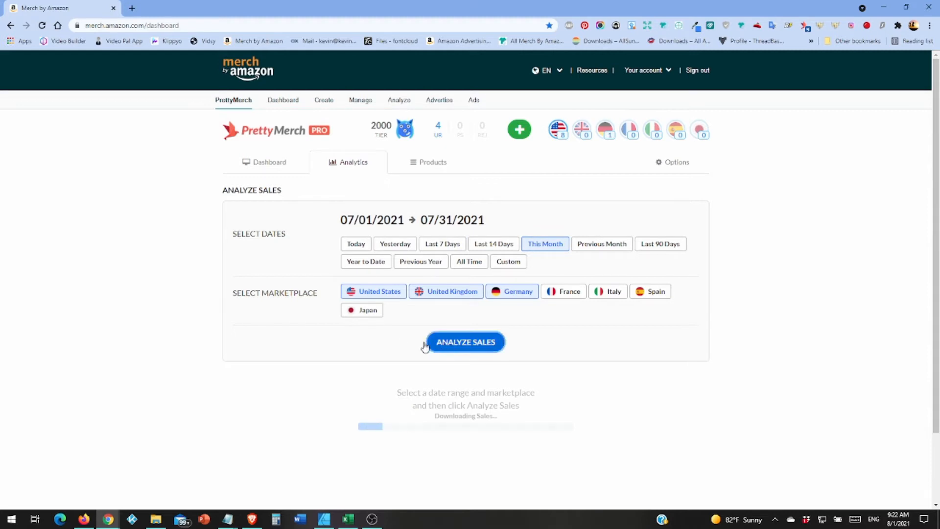
{"action": "left_click", "coordinate": [465, 342]}
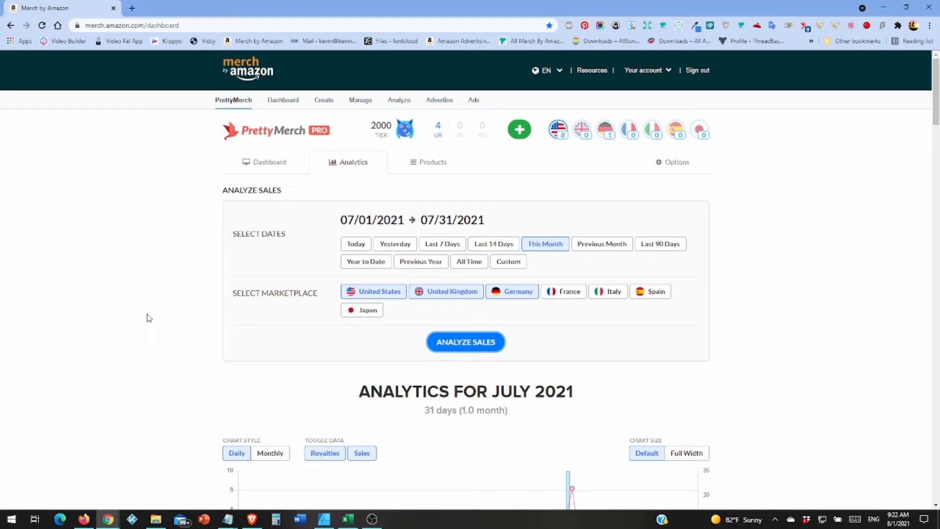
{"action": "scroll", "scroll_direction": "down", "scroll_amount": 3}
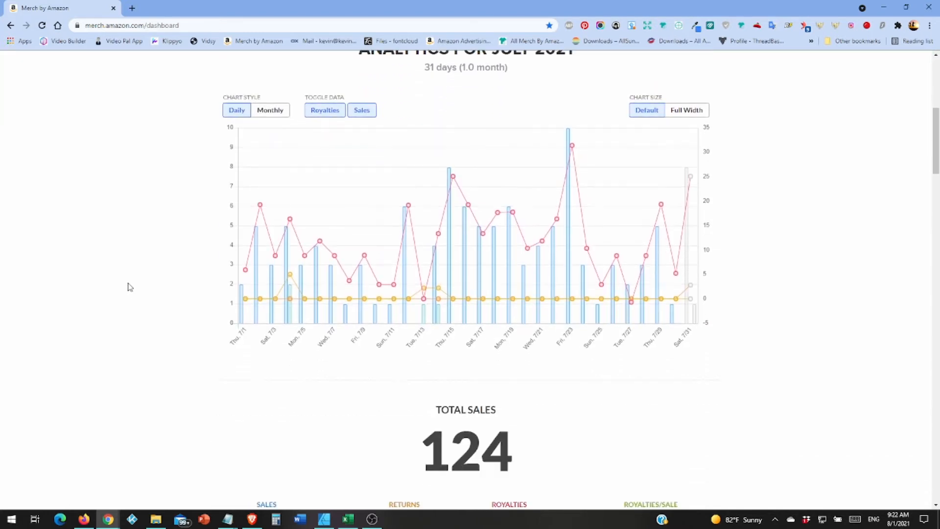
{"action": "scroll", "scroll_direction": "down", "scroll_amount": 3}
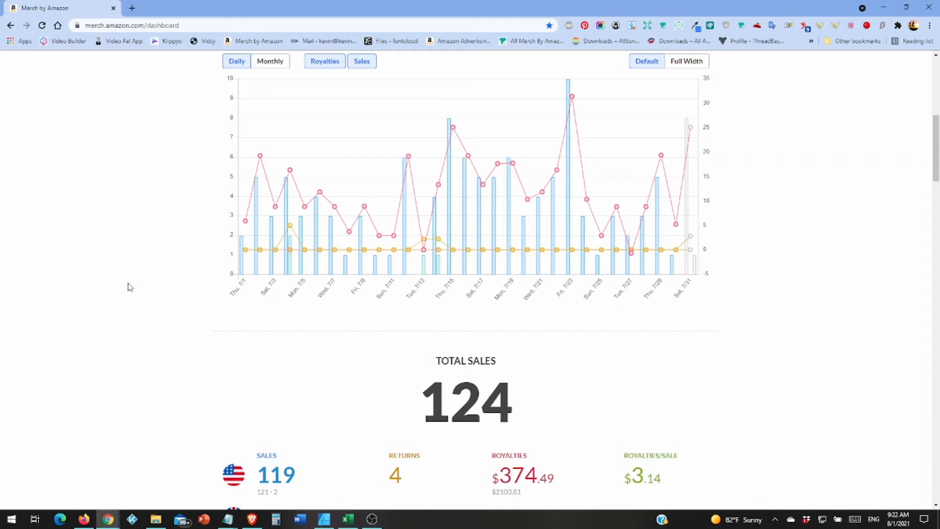
{"action": "mouse_move", "coordinate": [266, 317]}
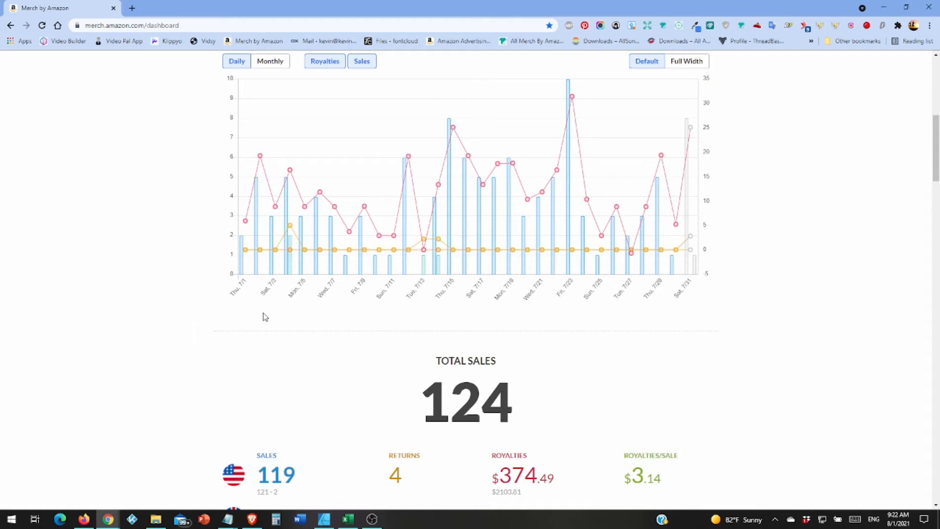
{"action": "mouse_move", "coordinate": [327, 276]}
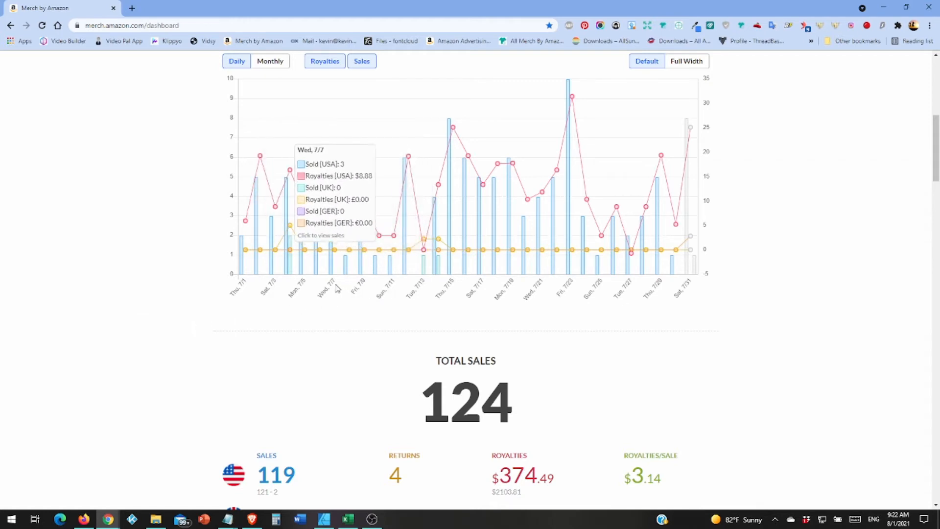
{"action": "mouse_move", "coordinate": [300, 263]}
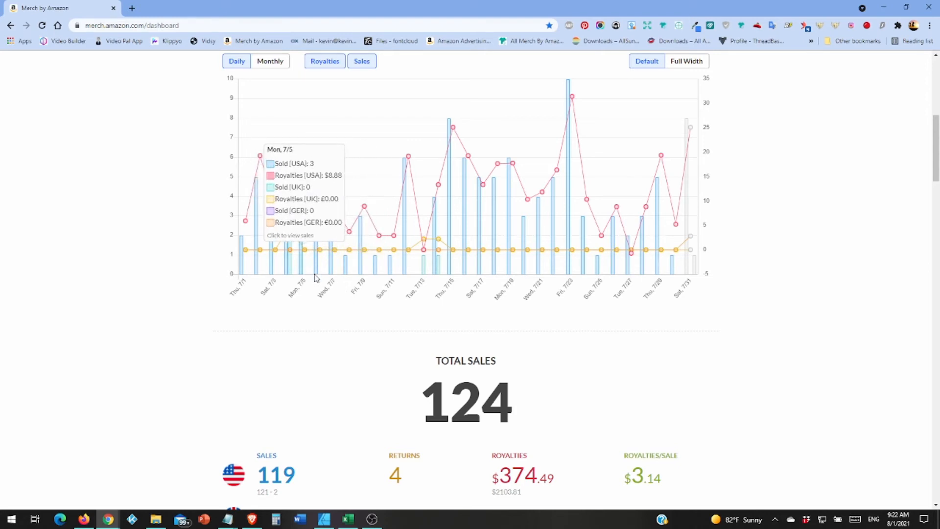
{"action": "mouse_move", "coordinate": [390, 282]}
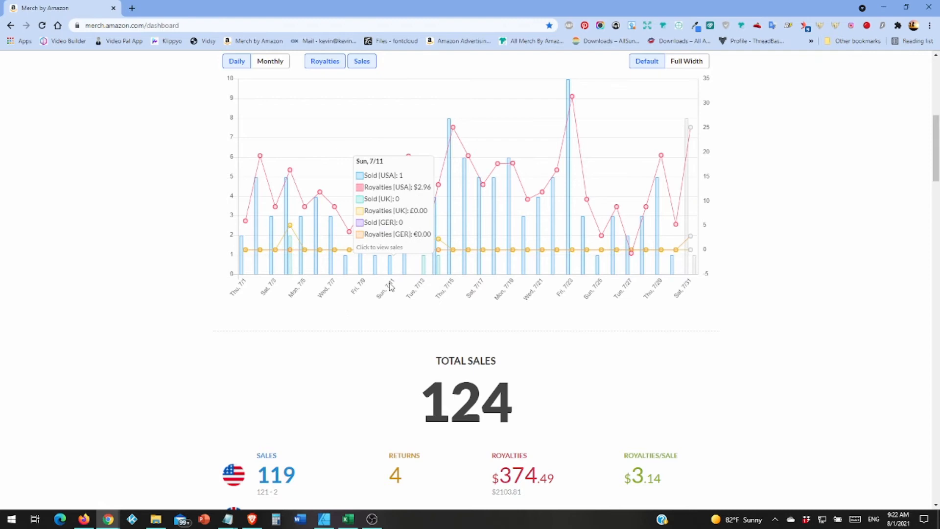
{"action": "mouse_move", "coordinate": [402, 288]}
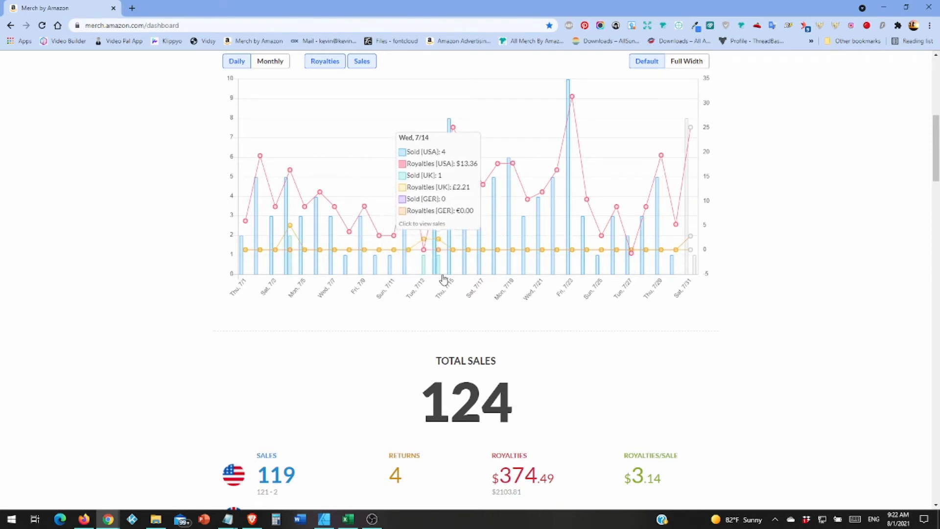
{"action": "mouse_move", "coordinate": [622, 274]}
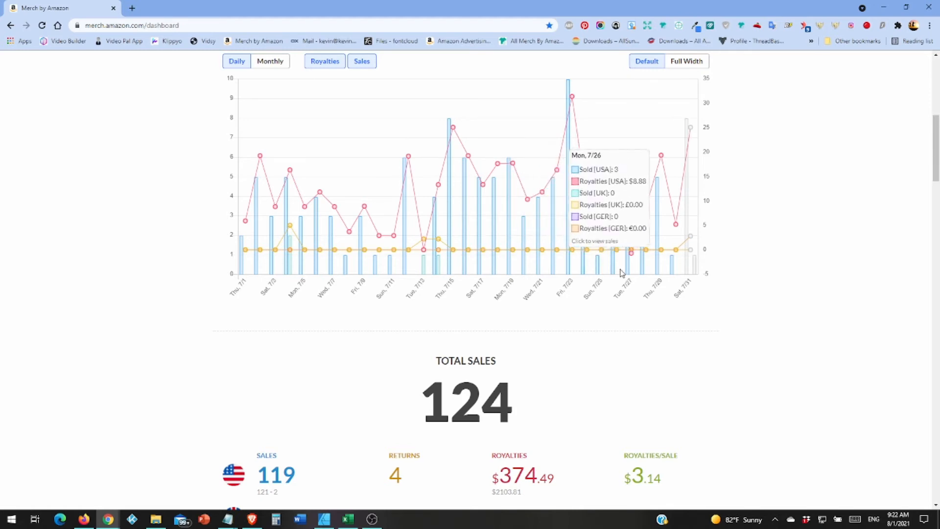
{"action": "mouse_move", "coordinate": [695, 272]}
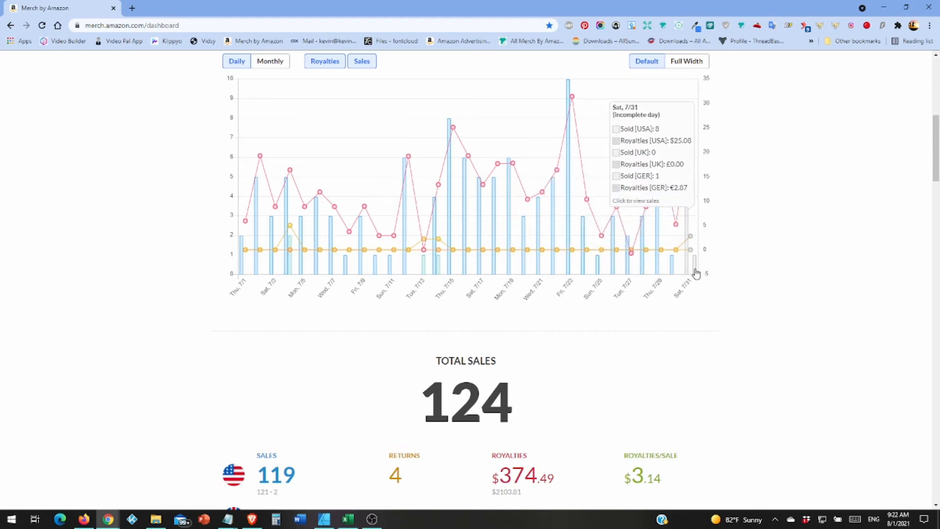
{"action": "mouse_move", "coordinate": [215, 301]}
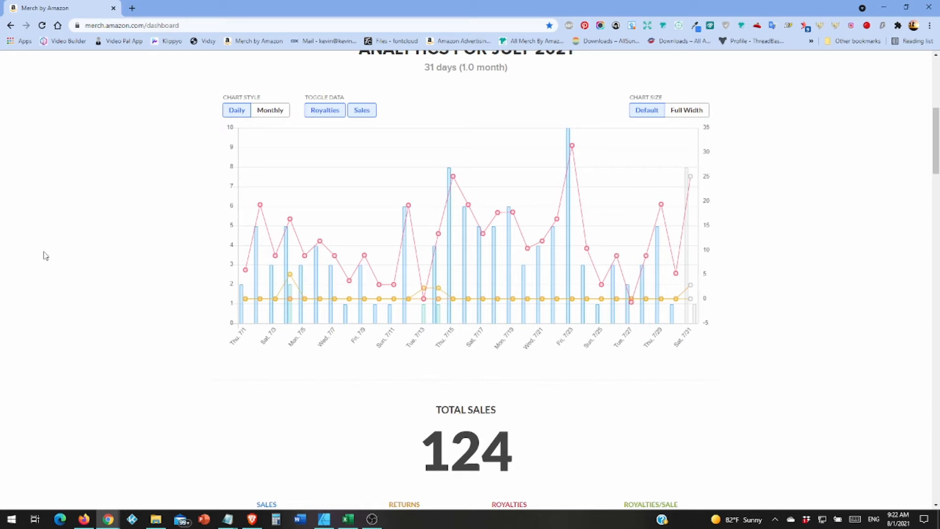
{"action": "scroll", "scroll_direction": "down", "scroll_amount": 3}
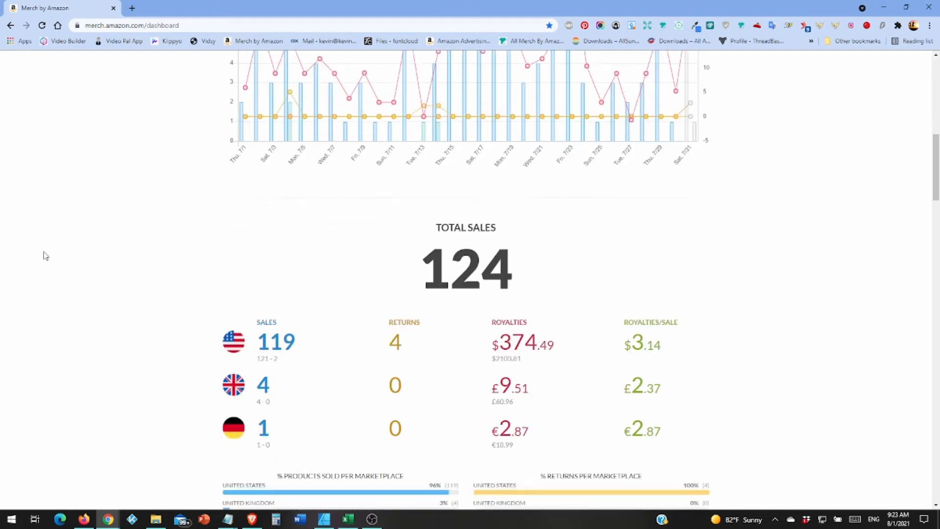
{"action": "scroll", "scroll_direction": "down", "scroll_amount": 3}
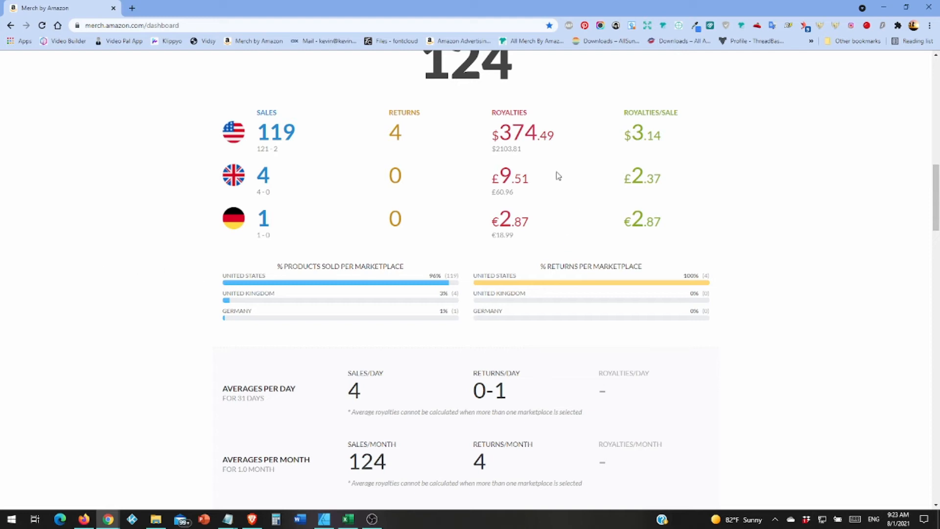
{"action": "mouse_move", "coordinate": [502, 203]}
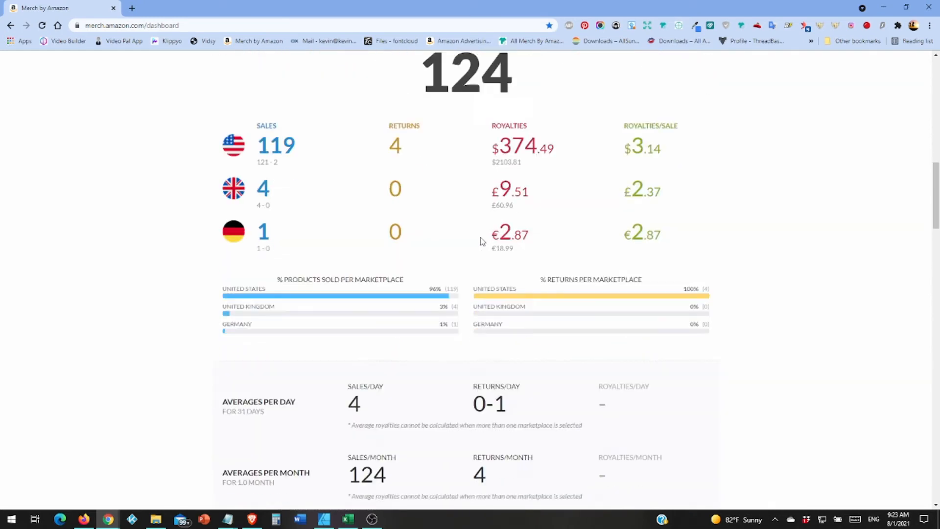
Scroll past Averages and Record Days (10 sales, $31.39) to Product Performance's 65 unique products and Top Product Types
{"action": "scroll", "scroll_direction": "down", "scroll_amount": 3}
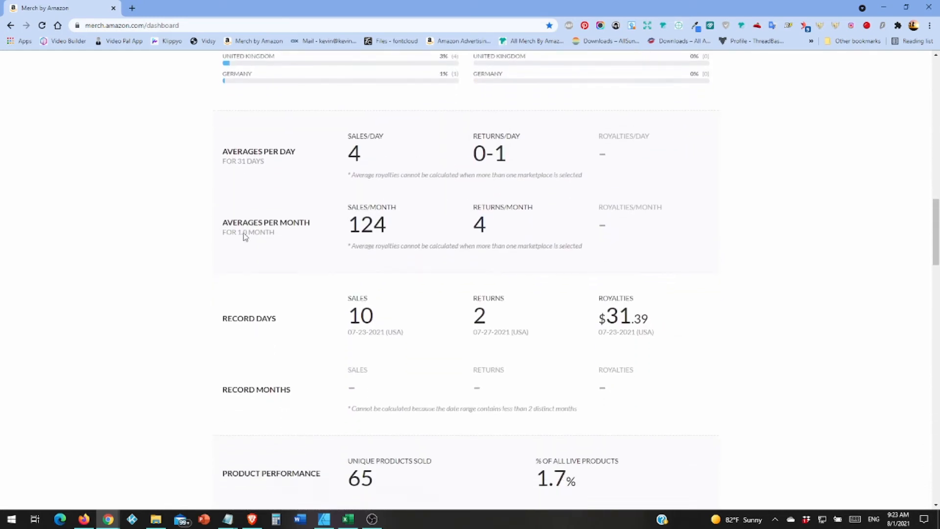
{"action": "scroll", "scroll_direction": "down", "scroll_amount": 3}
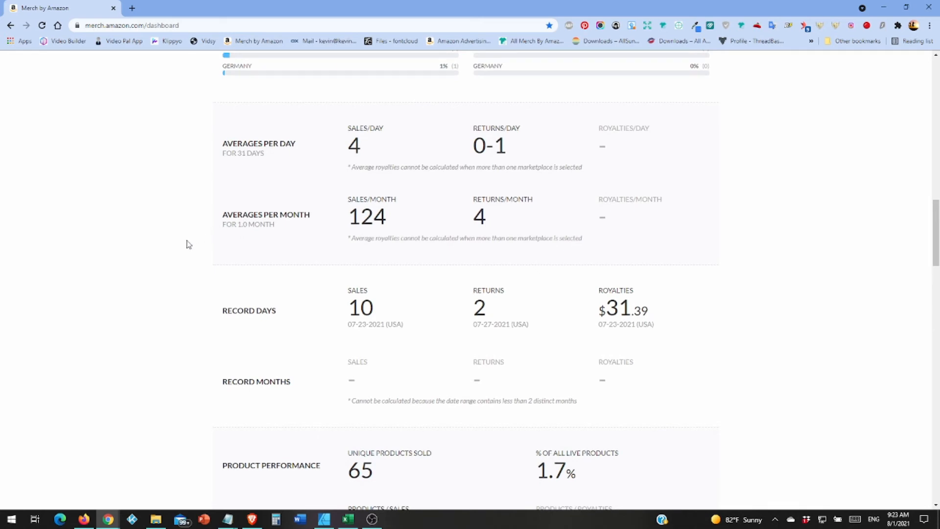
{"action": "scroll", "scroll_direction": "down", "scroll_amount": 3}
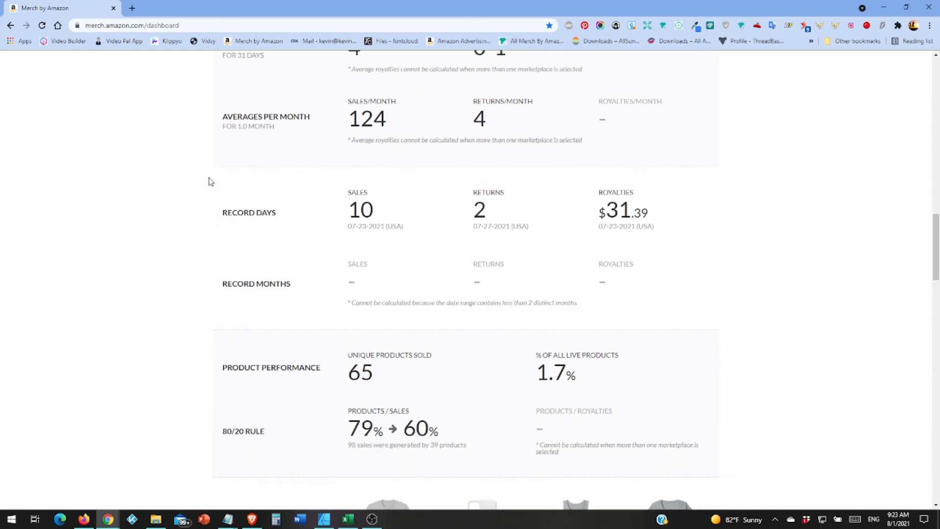
{"action": "scroll", "scroll_direction": "down", "scroll_amount": 3}
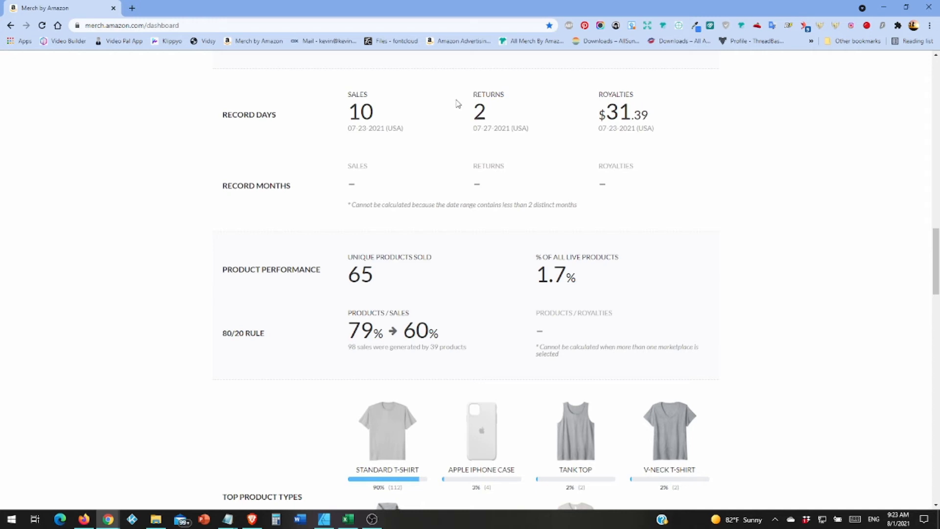
{"action": "mouse_move", "coordinate": [155, 152]}
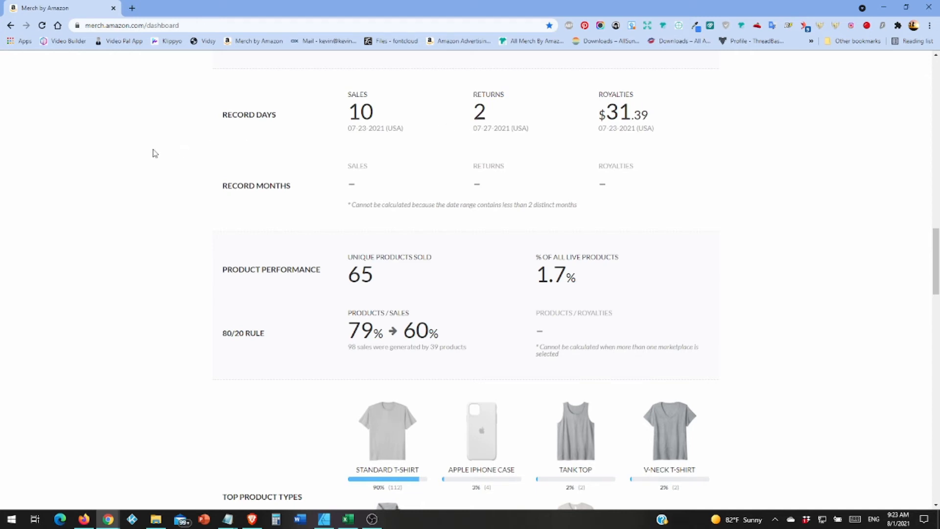
{"action": "scroll", "scroll_direction": "up", "scroll_amount": 3}
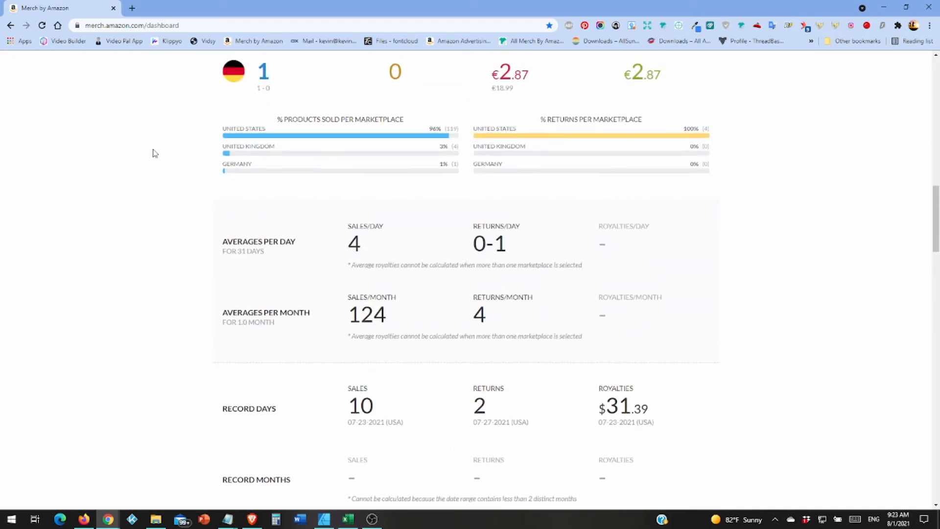
{"action": "scroll", "scroll_direction": "up", "scroll_amount": 3}
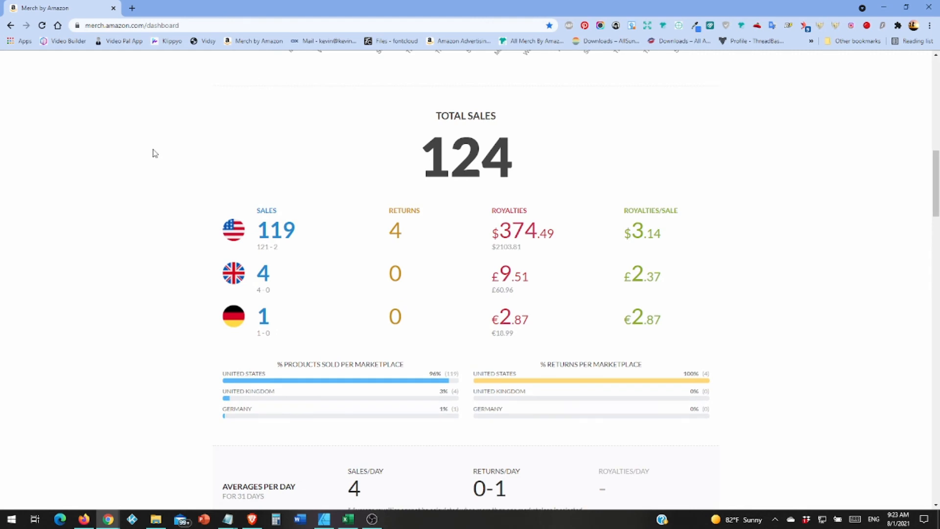
{"action": "scroll", "scroll_direction": "down", "scroll_amount": 3}
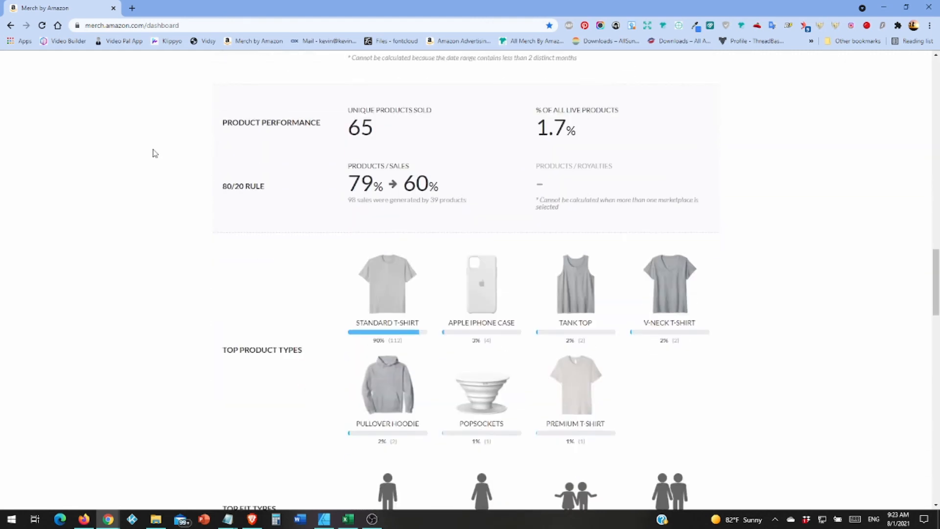
{"action": "mouse_move", "coordinate": [192, 157]}
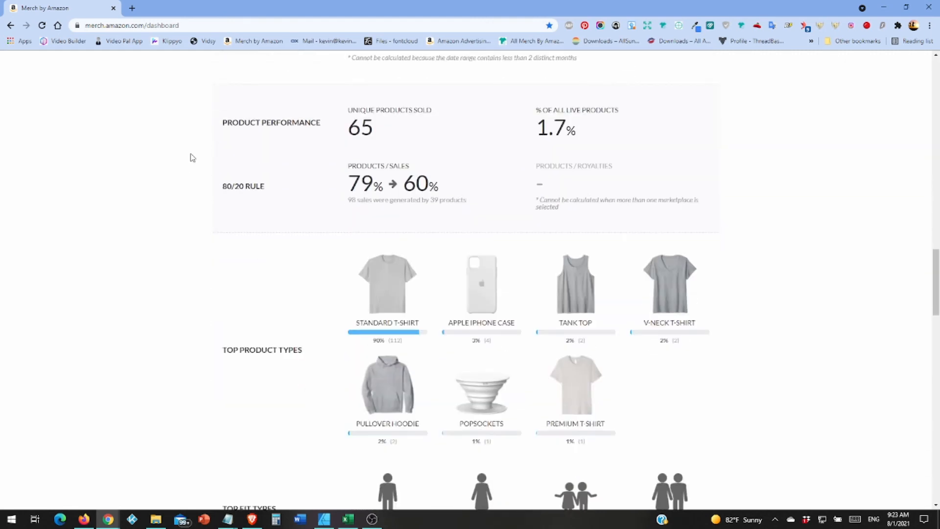
Scroll from Top Product Types (Standard T-Shirt 90%) down to Top Fit Types: men 59%, women 31%
{"action": "scroll", "scroll_direction": "down", "scroll_amount": 3}
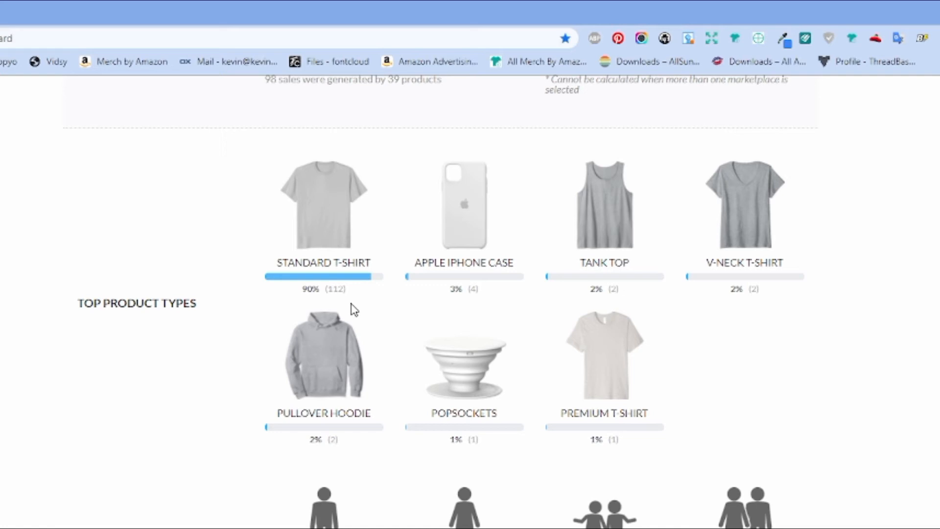
{"action": "mouse_move", "coordinate": [491, 300]}
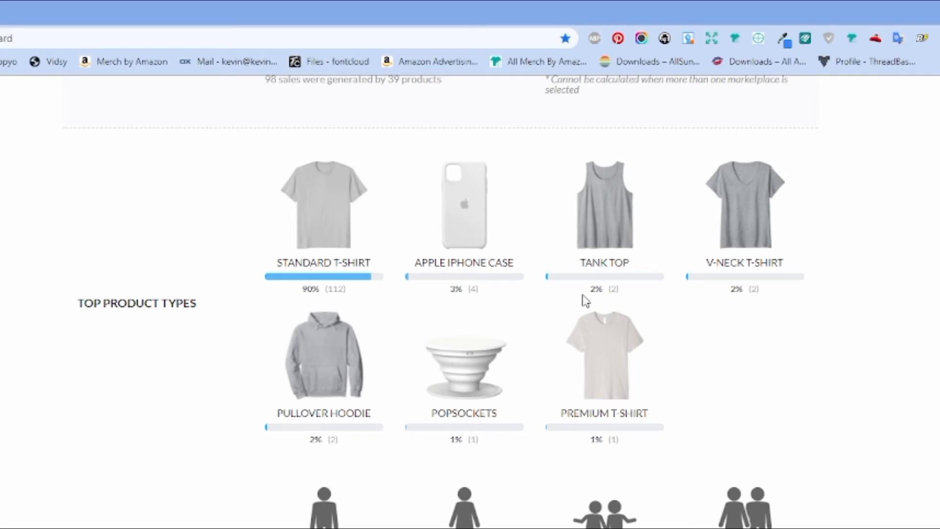
{"action": "mouse_move", "coordinate": [594, 301]}
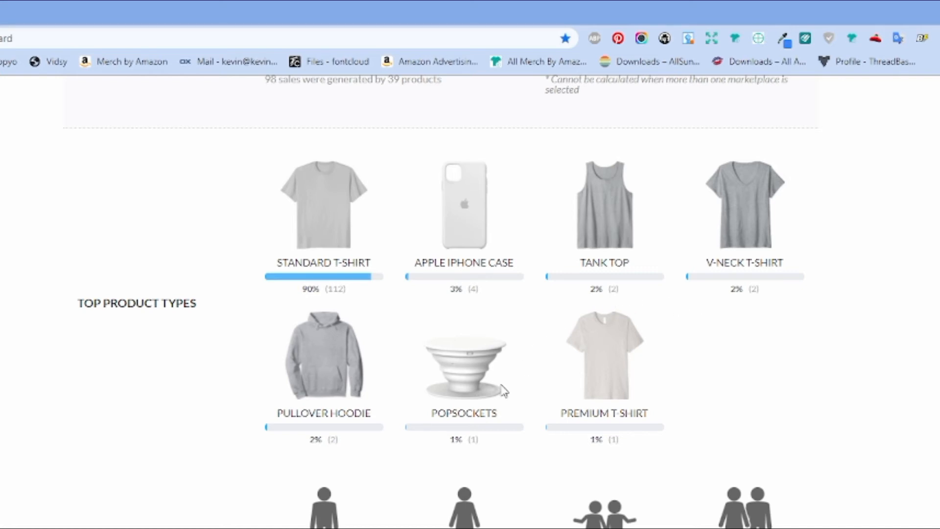
{"action": "mouse_move", "coordinate": [514, 448]}
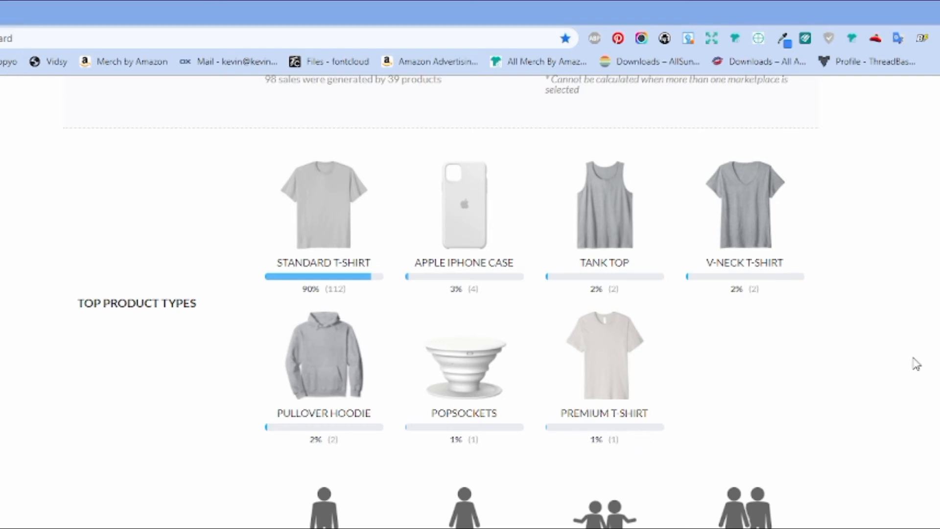
{"action": "scroll", "scroll_direction": "down", "scroll_amount": 3}
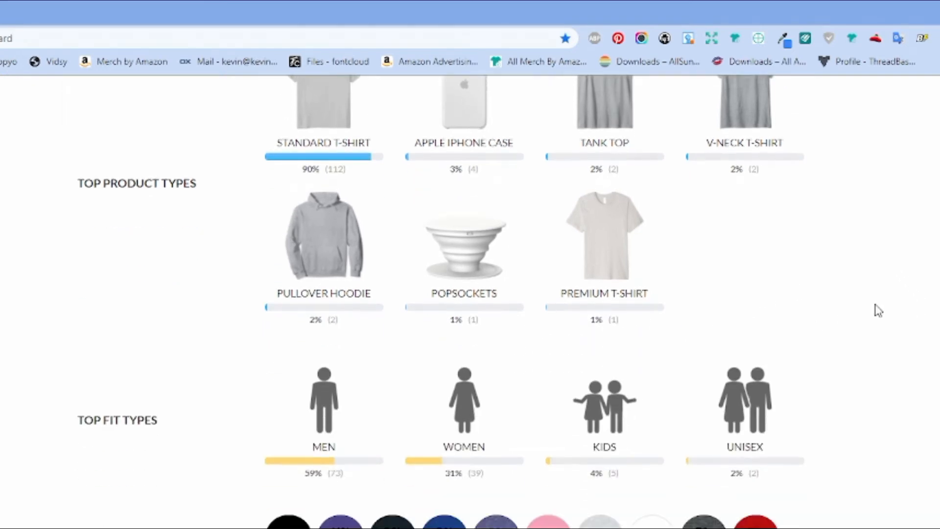
Scroll through Top Fit Types and Top Colors down to the Products Sold table led by a 9-sale, $40.32 t-shirt
{"action": "scroll", "scroll_direction": "down", "scroll_amount": 3}
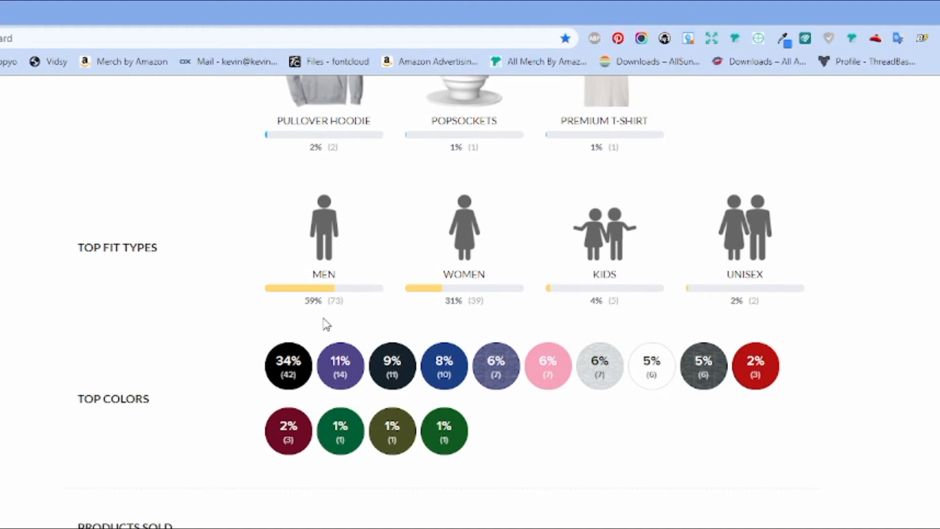
{"action": "mouse_move", "coordinate": [342, 317]}
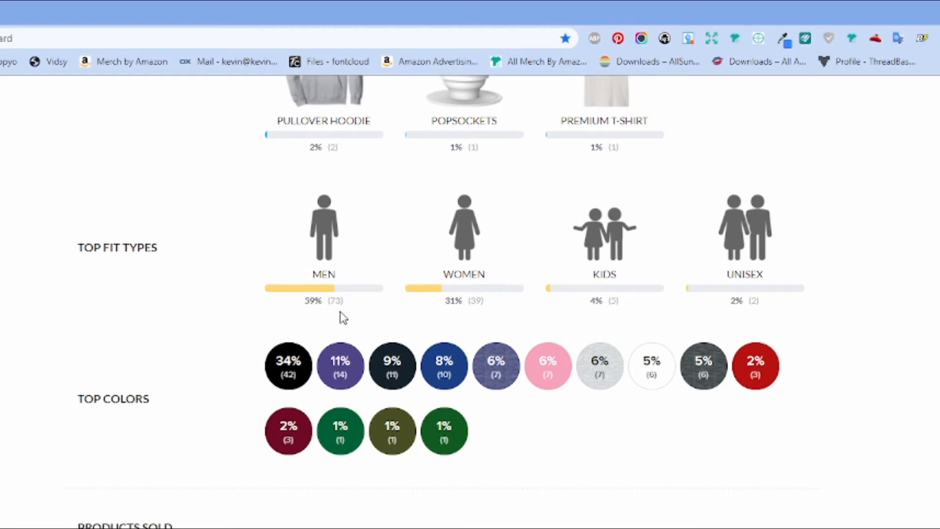
{"action": "mouse_move", "coordinate": [554, 310]}
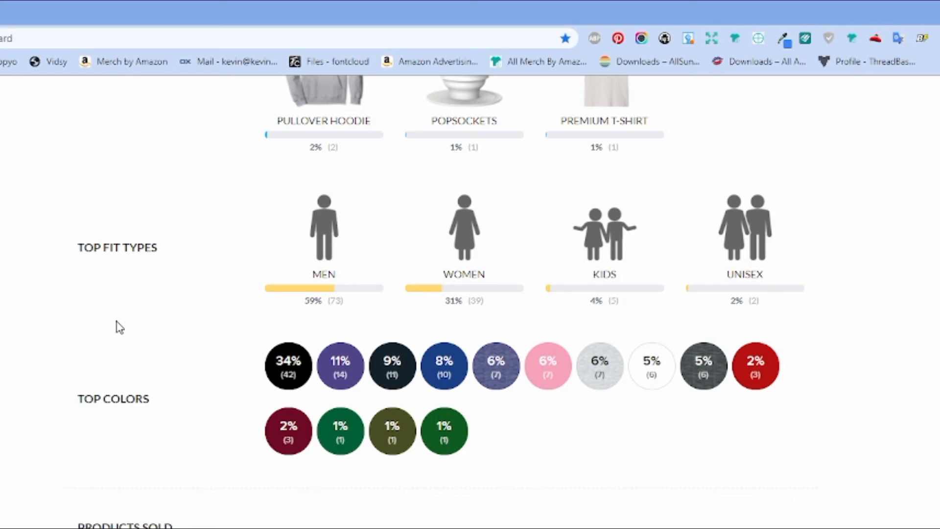
{"action": "scroll", "scroll_direction": "down", "scroll_amount": 3}
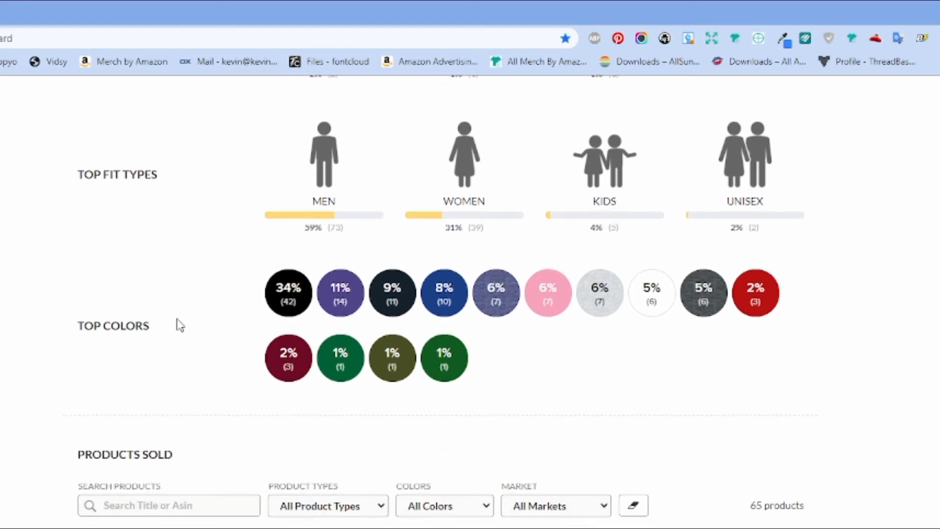
{"action": "mouse_move", "coordinate": [288, 293]}
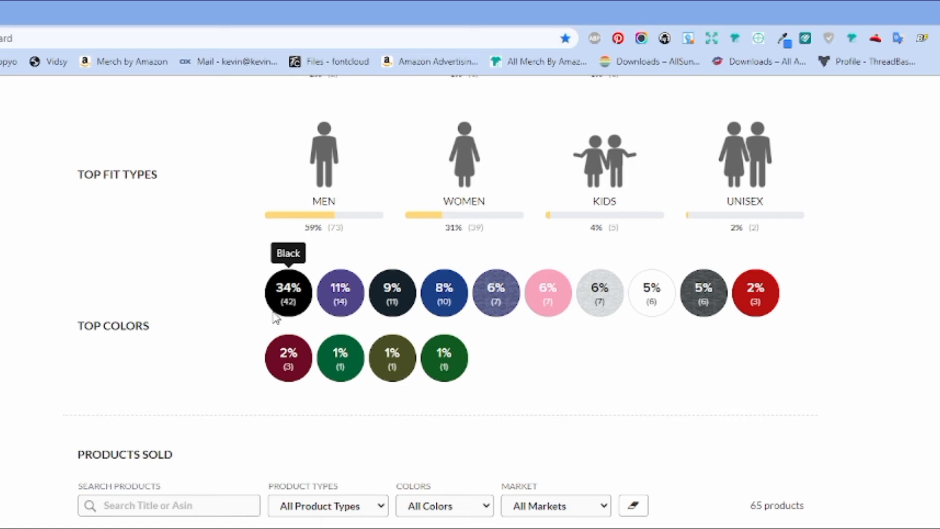
{"action": "scroll", "scroll_direction": "up", "scroll_amount": 3}
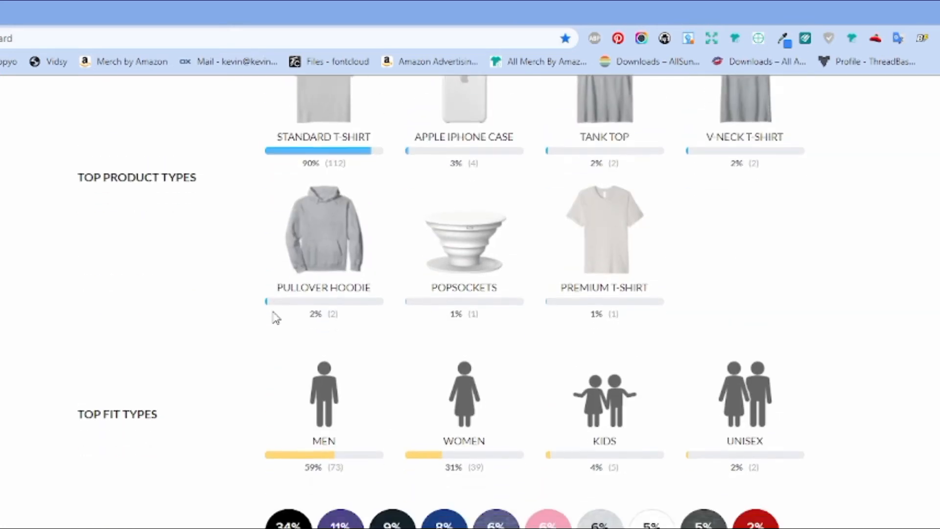
{"action": "scroll", "scroll_direction": "down", "scroll_amount": 3}
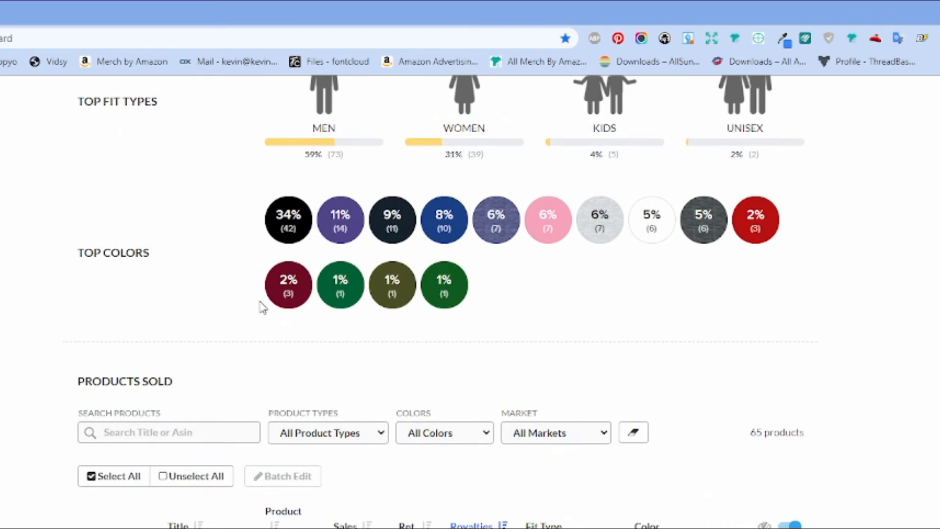
{"action": "mouse_move", "coordinate": [250, 275]}
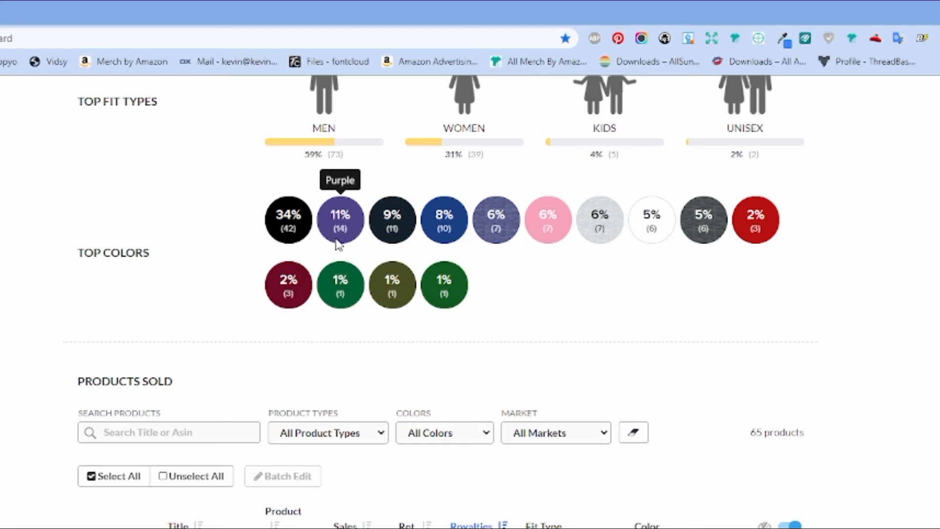
{"action": "mouse_move", "coordinate": [392, 220]}
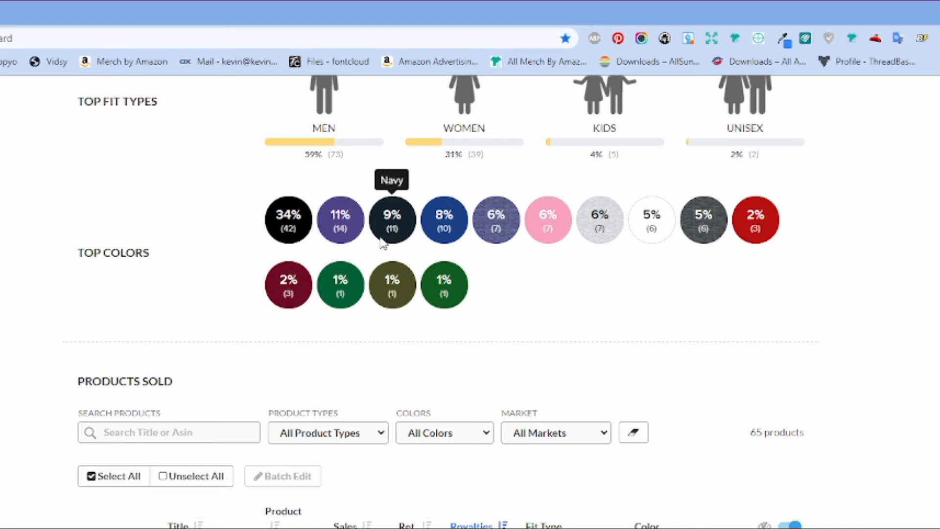
{"action": "scroll", "scroll_direction": "down", "scroll_amount": 3}
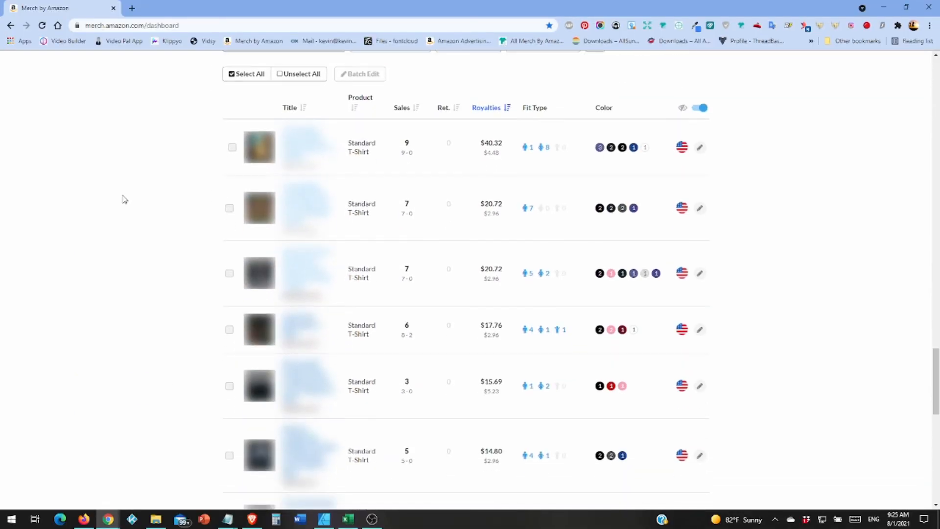
{"action": "mouse_move", "coordinate": [215, 151]}
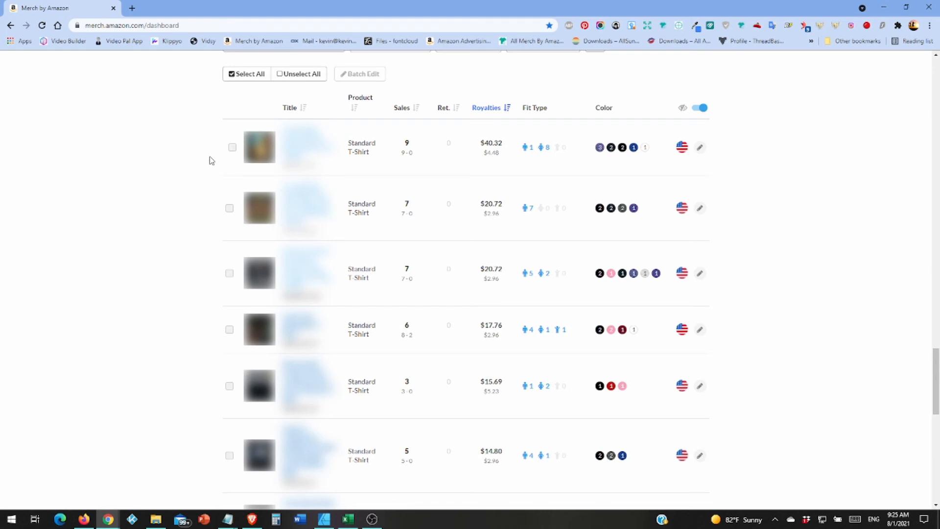
{"action": "mouse_move", "coordinate": [196, 222]}
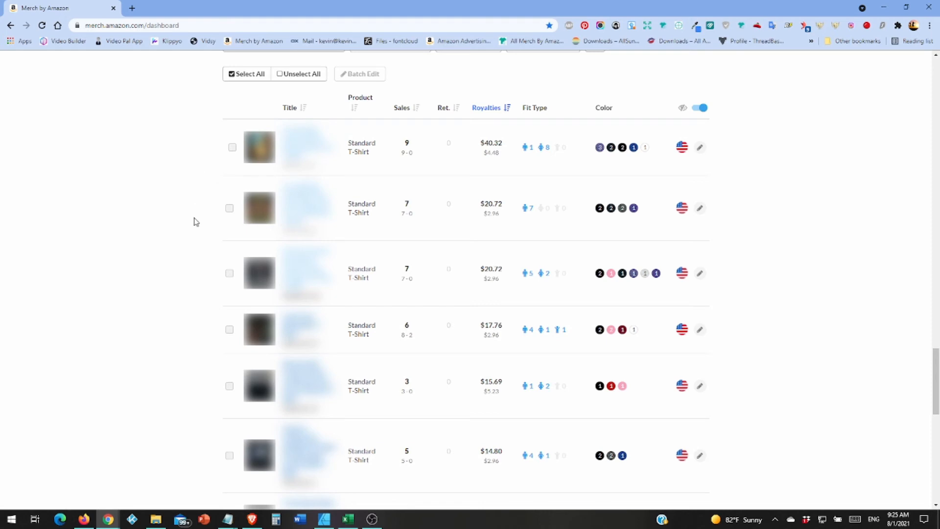
{"action": "mouse_move", "coordinate": [743, 82]}
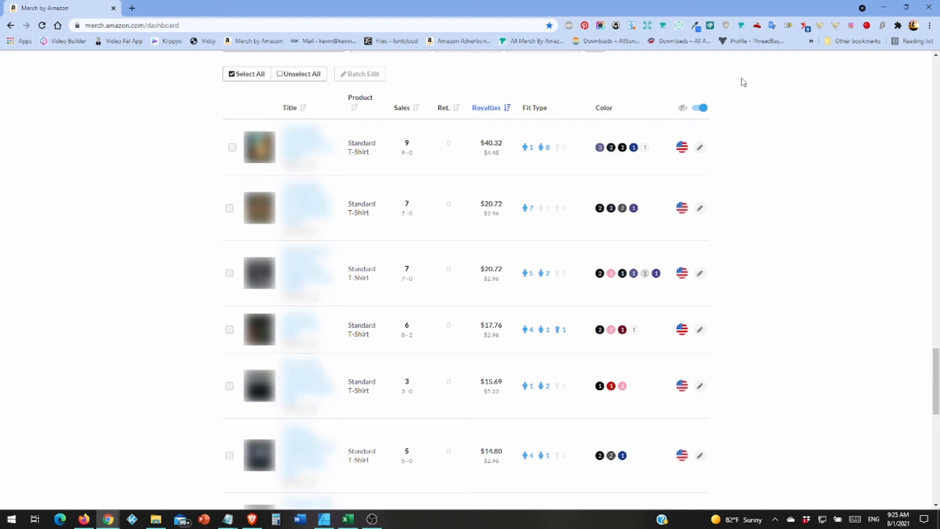
{"action": "mouse_move", "coordinate": [206, 189]}
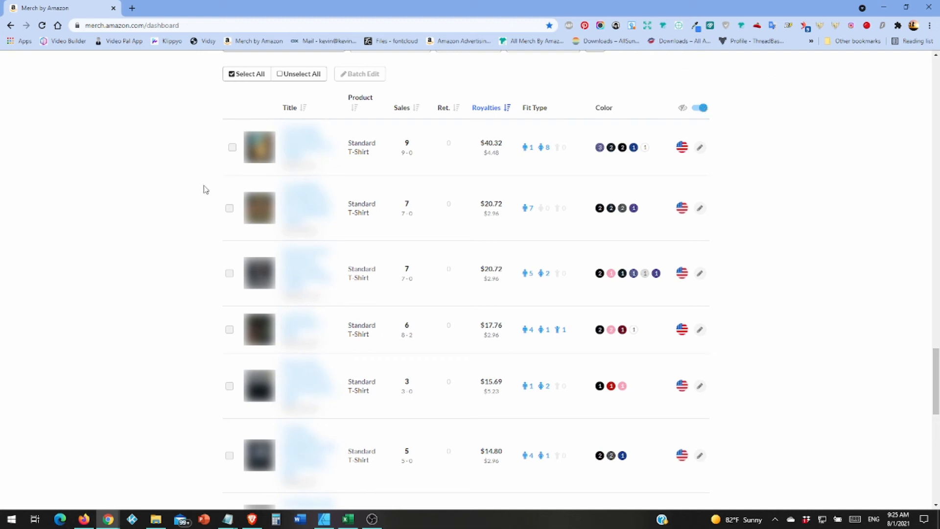
{"action": "mouse_move", "coordinate": [216, 212]}
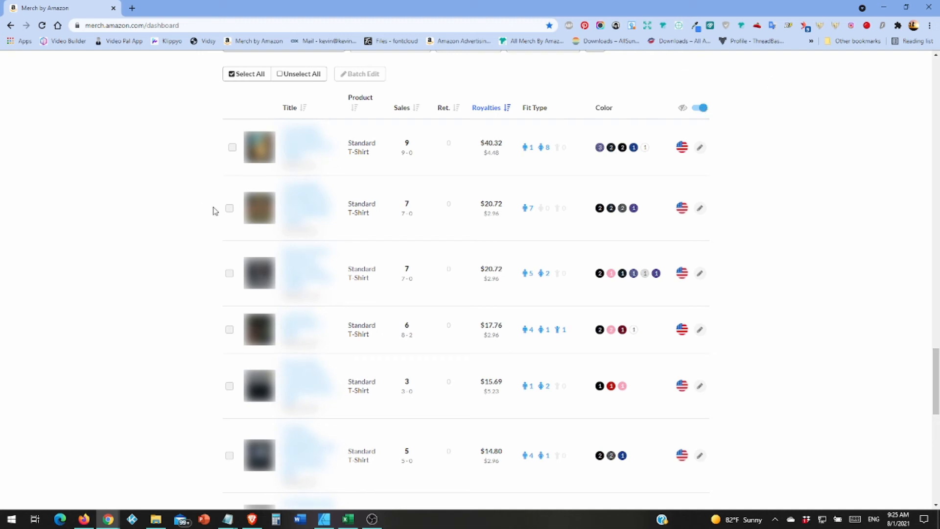
{"action": "mouse_move", "coordinate": [200, 292]}
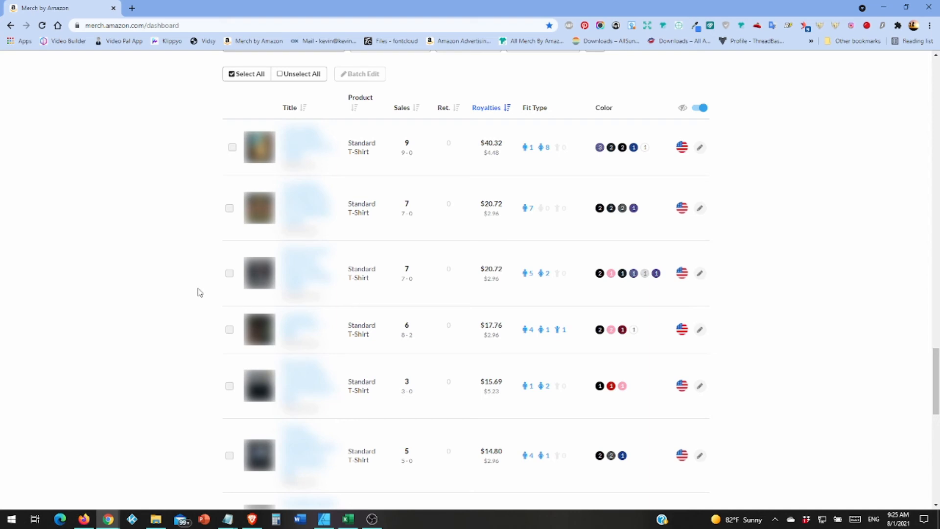
{"action": "mouse_move", "coordinate": [204, 288]}
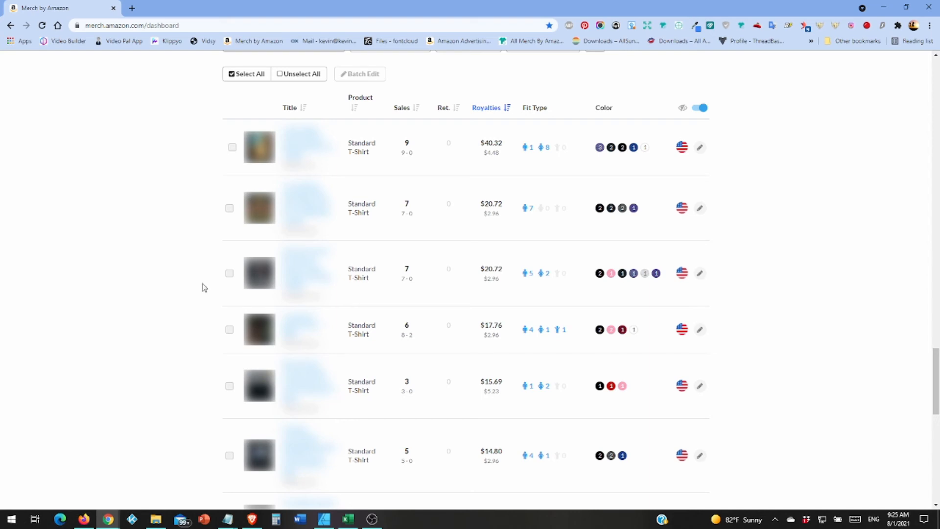
{"action": "mouse_move", "coordinate": [206, 287]}
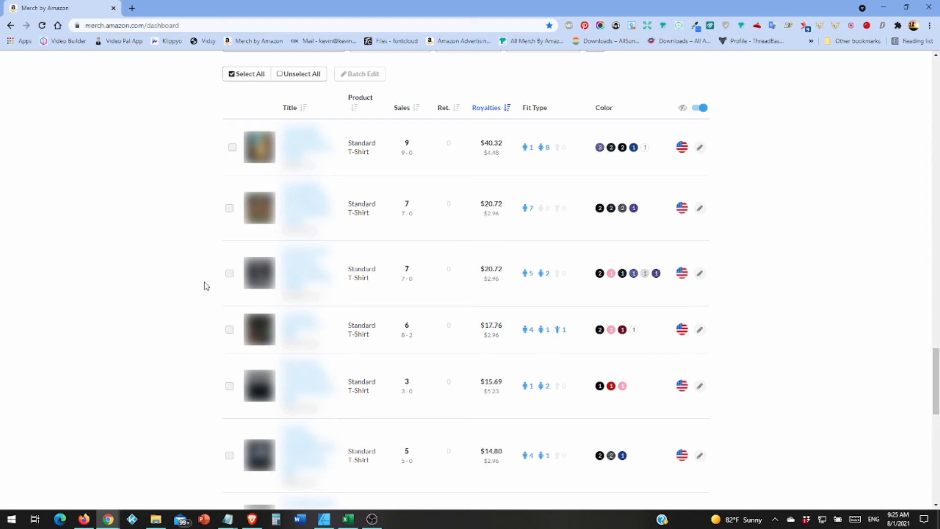
{"action": "mouse_move", "coordinate": [202, 347]}
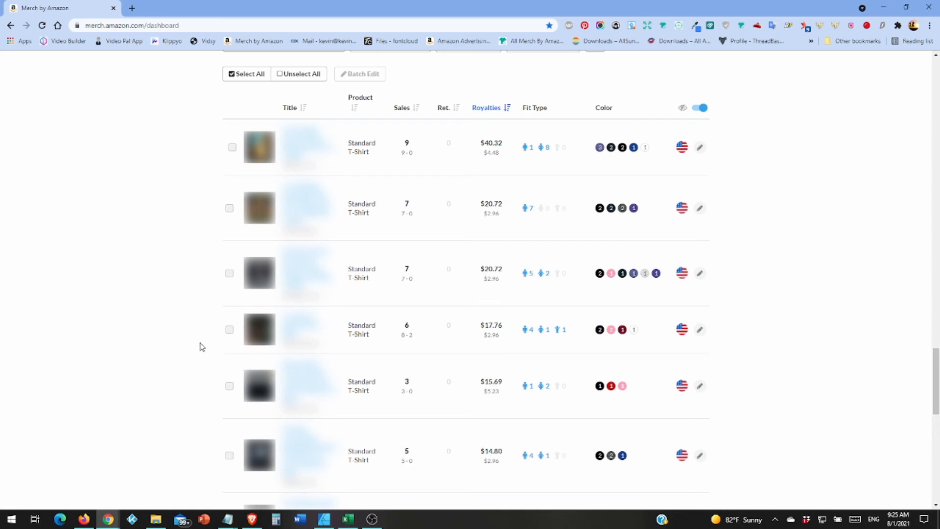
{"action": "mouse_move", "coordinate": [205, 344]}
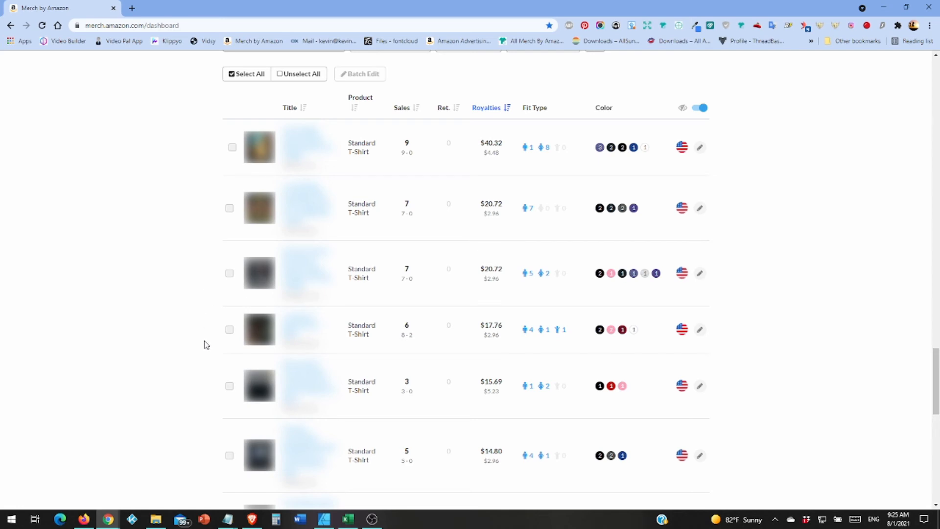
{"action": "mouse_move", "coordinate": [222, 167]}
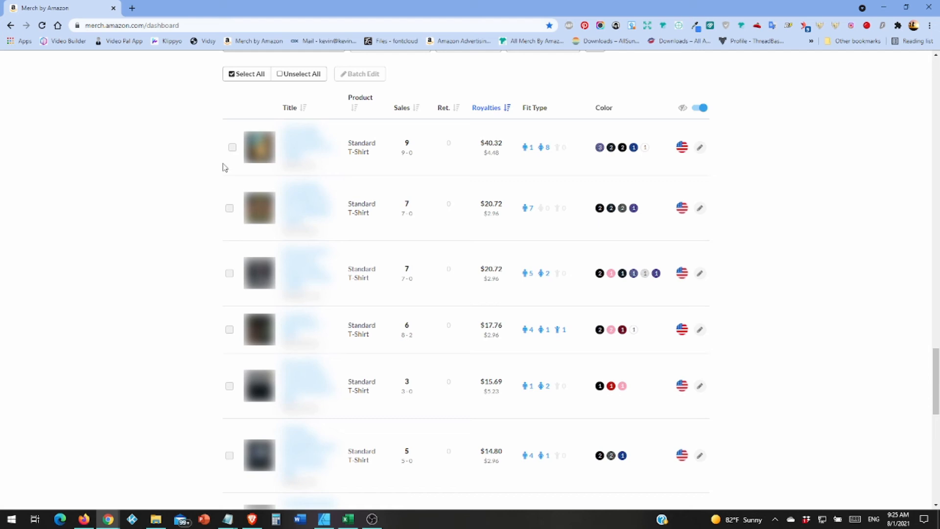
{"action": "mouse_move", "coordinate": [203, 347]}
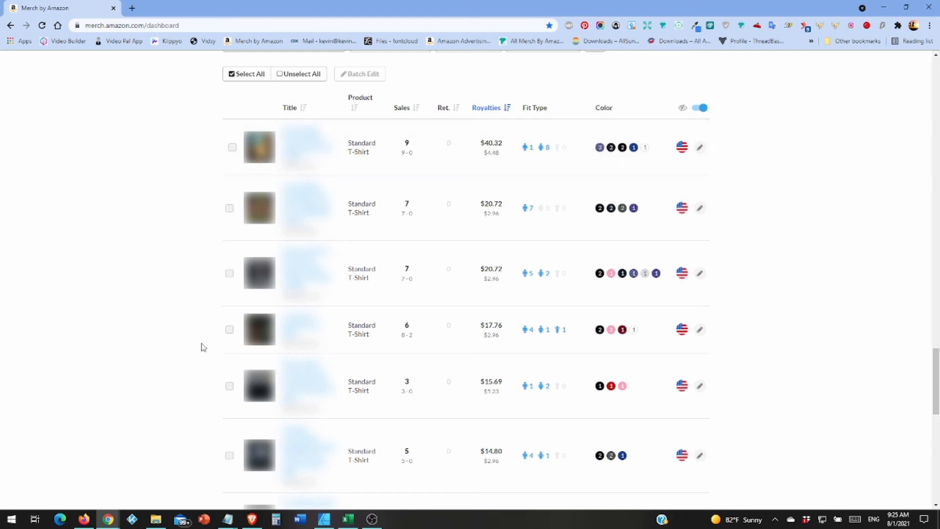
{"action": "mouse_move", "coordinate": [204, 404]}
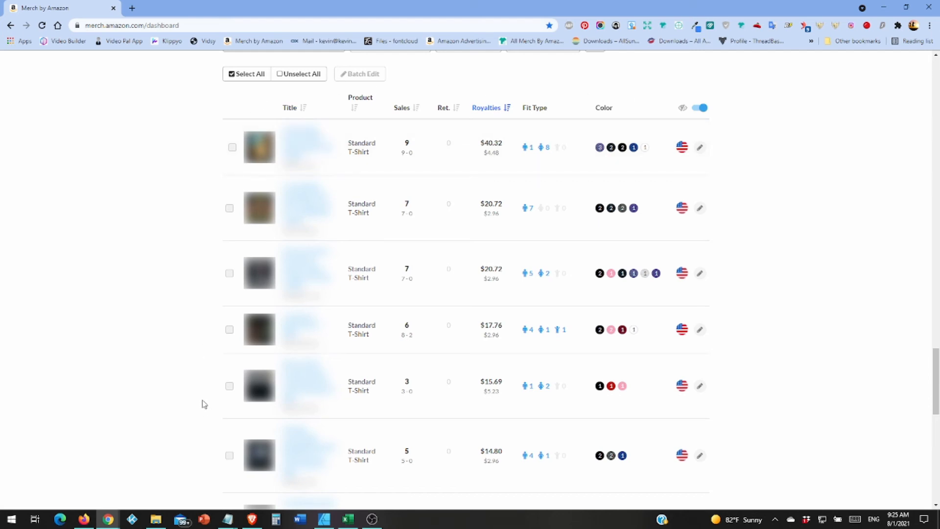
{"action": "scroll", "scroll_direction": "down", "scroll_amount": 3}
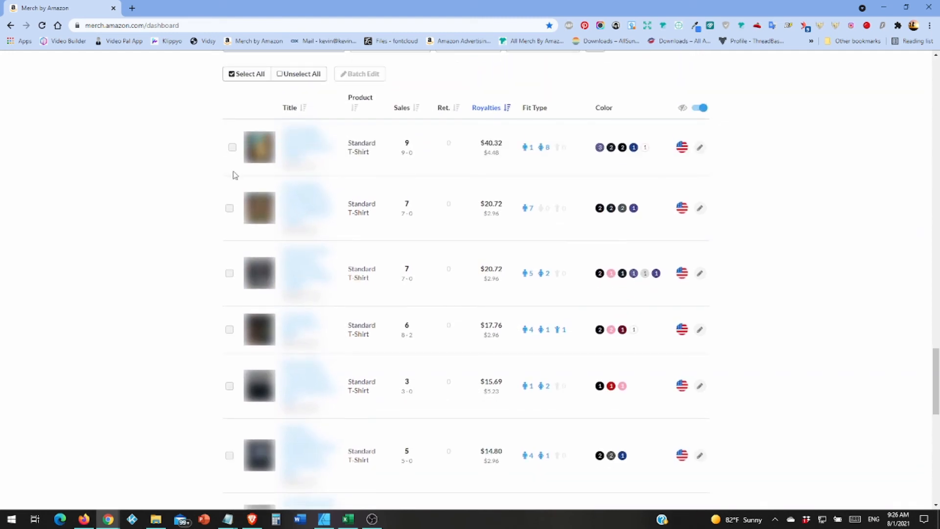
Scroll through the rest of July's products-sold list and back to the dashboard's 8 sales and $25.08 today
{"action": "scroll", "scroll_direction": "down", "scroll_amount": 3}
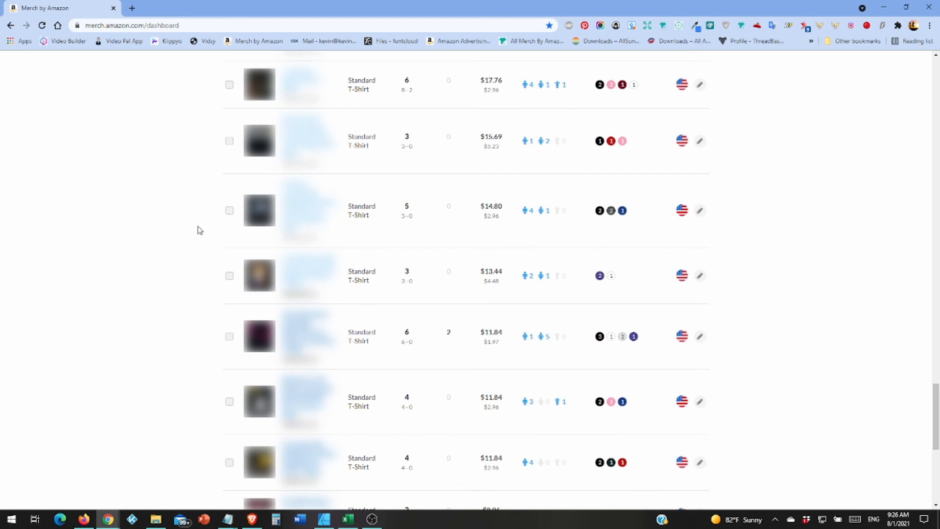
{"action": "mouse_move", "coordinate": [208, 225]}
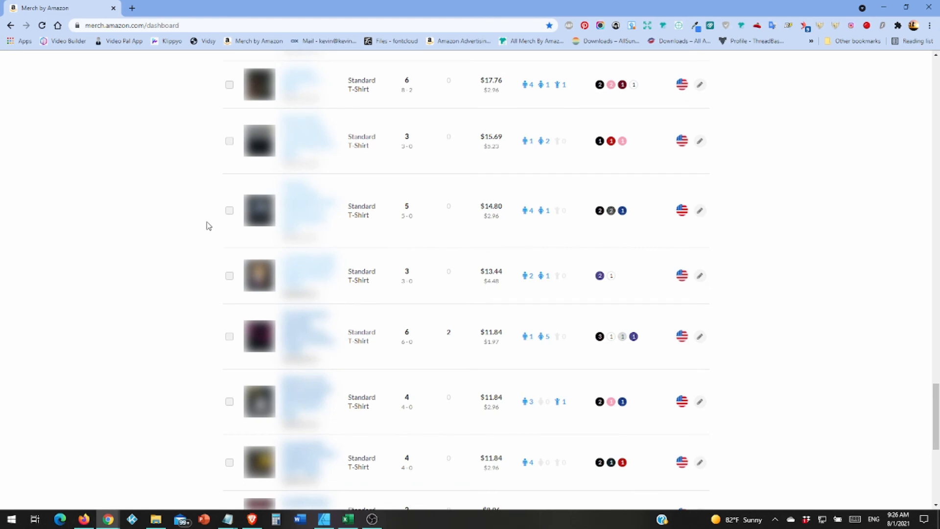
{"action": "scroll", "scroll_direction": "down", "scroll_amount": 3}
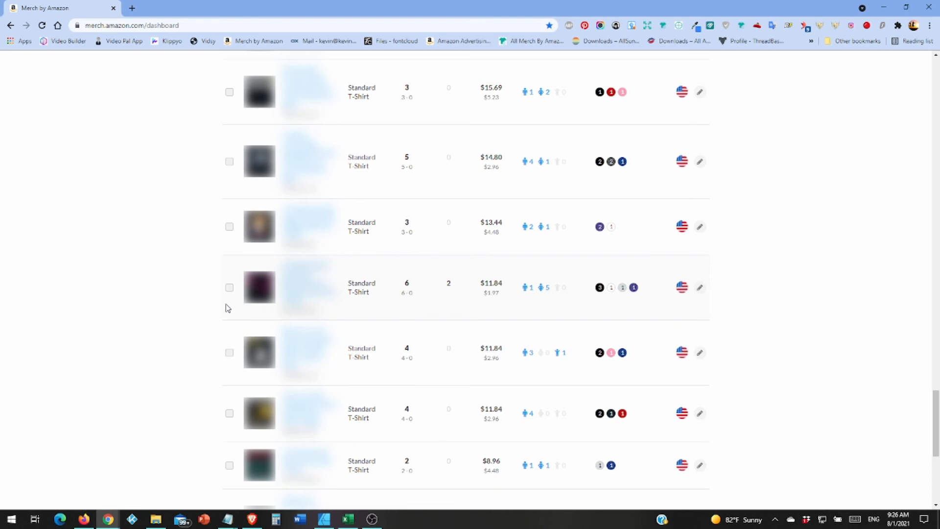
{"action": "scroll", "scroll_direction": "down", "scroll_amount": 3}
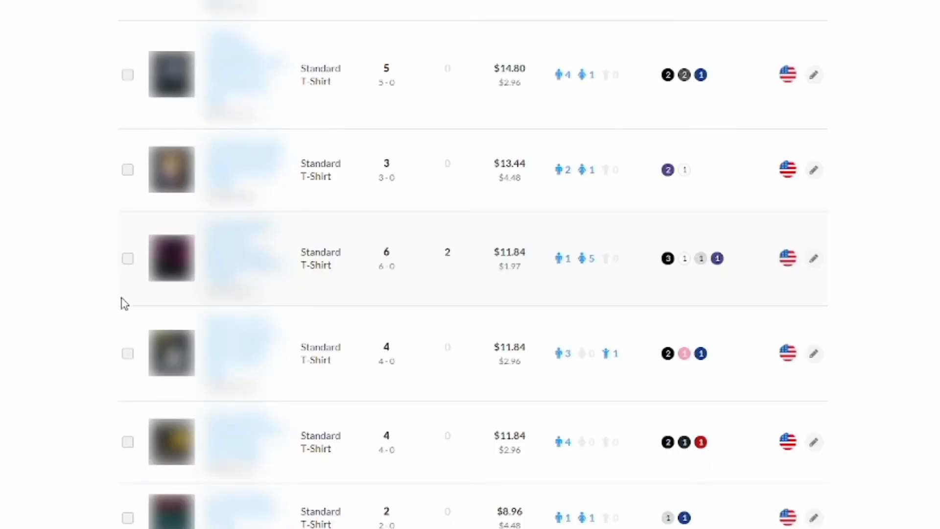
{"action": "scroll", "scroll_direction": "down", "scroll_amount": 3}
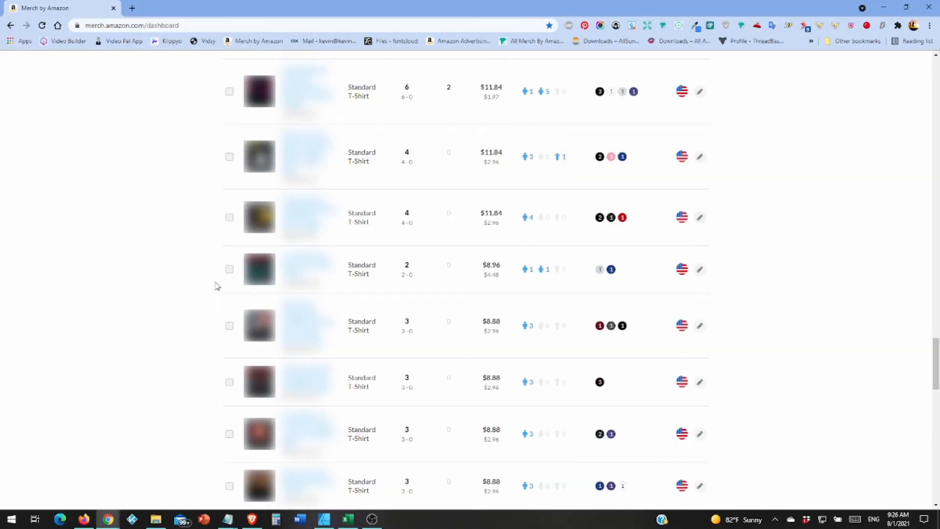
{"action": "scroll", "scroll_direction": "down", "scroll_amount": 3}
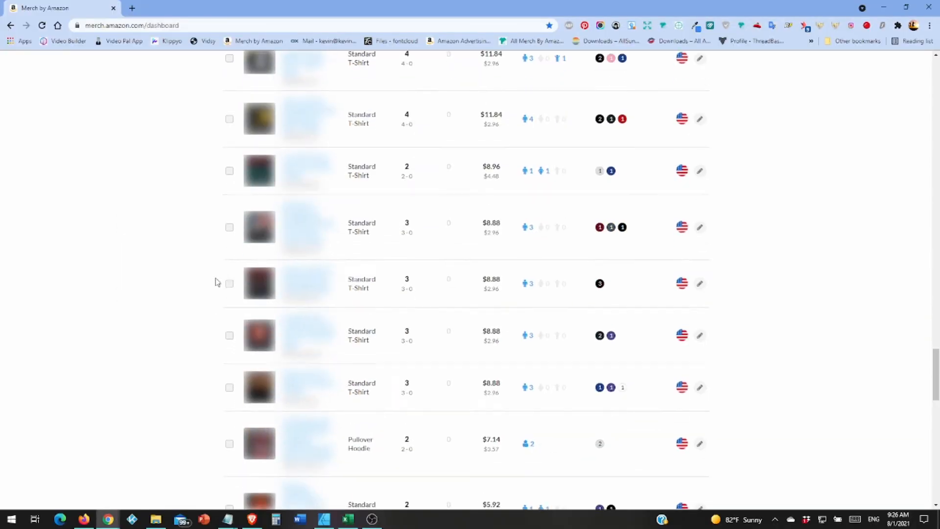
{"action": "scroll", "scroll_direction": "down", "scroll_amount": 3}
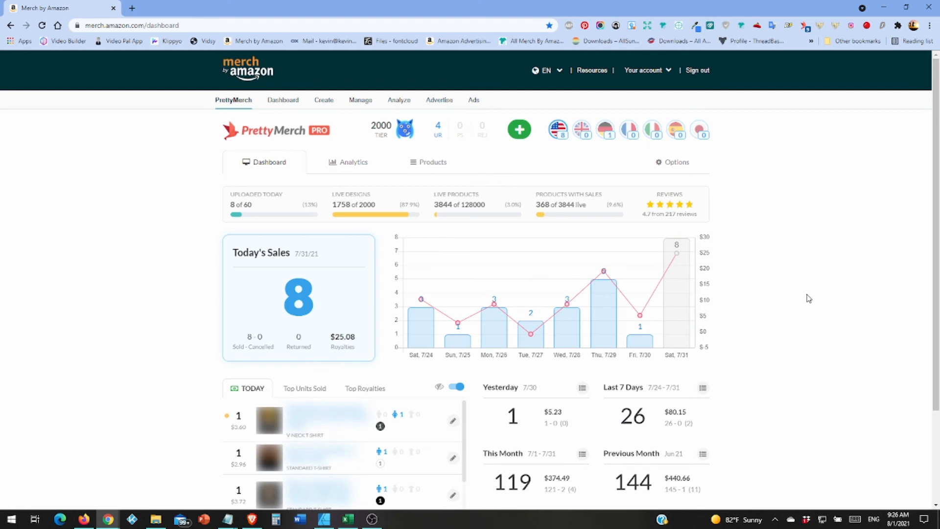
{"action": "scroll", "scroll_direction": "down", "scroll_amount": 3}
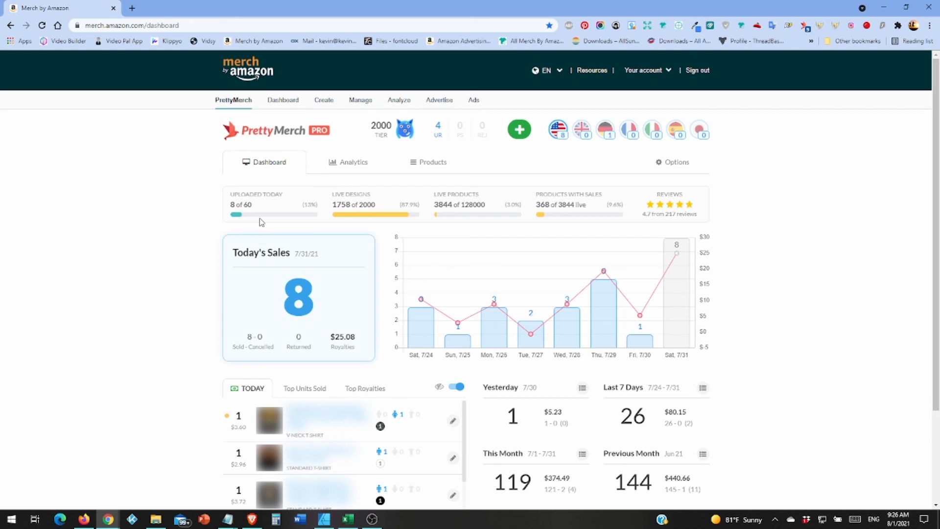
{"action": "mouse_move", "coordinate": [270, 223]}
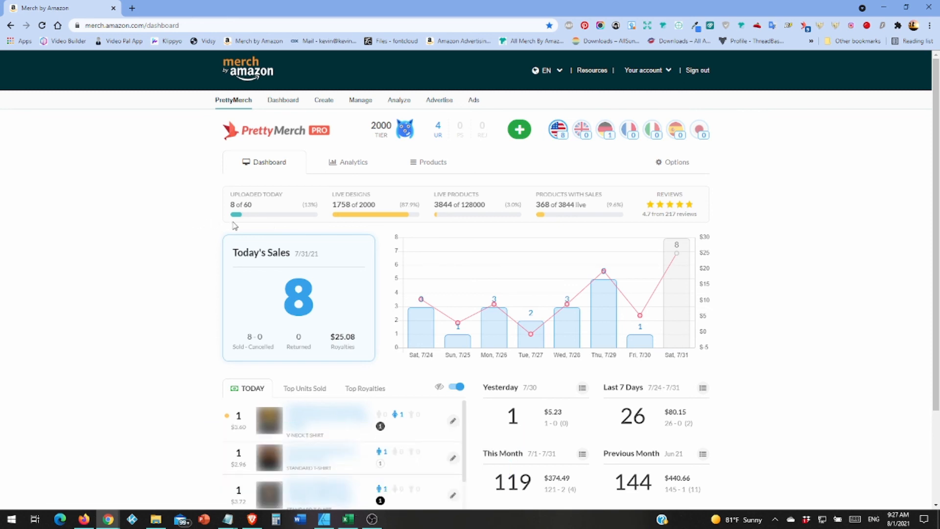
{"action": "mouse_move", "coordinate": [249, 225]}
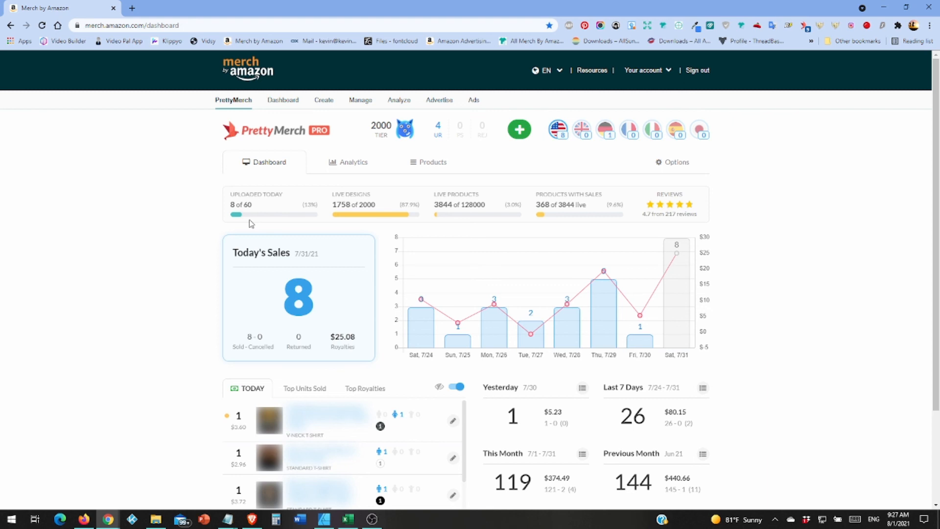
{"action": "mouse_move", "coordinate": [857, 253]}
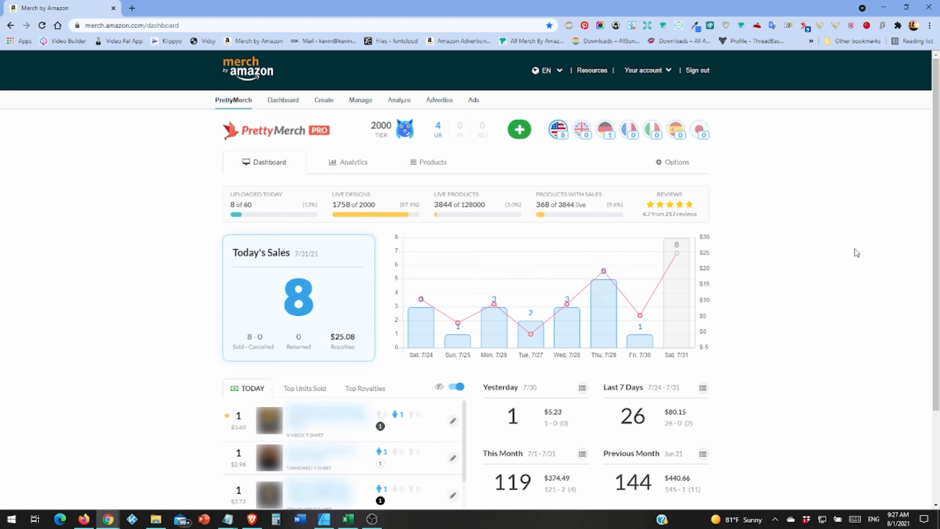